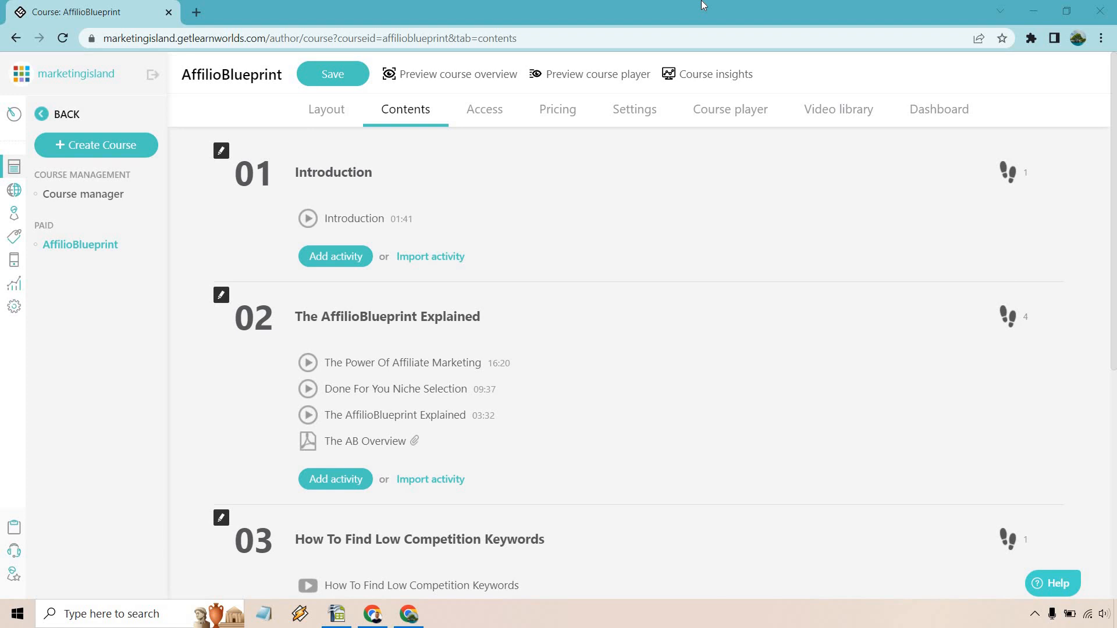
- Scroll the AffilioBlueprint contents down to section 04 The Final Quiz and its Add activity button
{"action": "scroll", "scroll_direction": "down", "scroll_amount": 3}
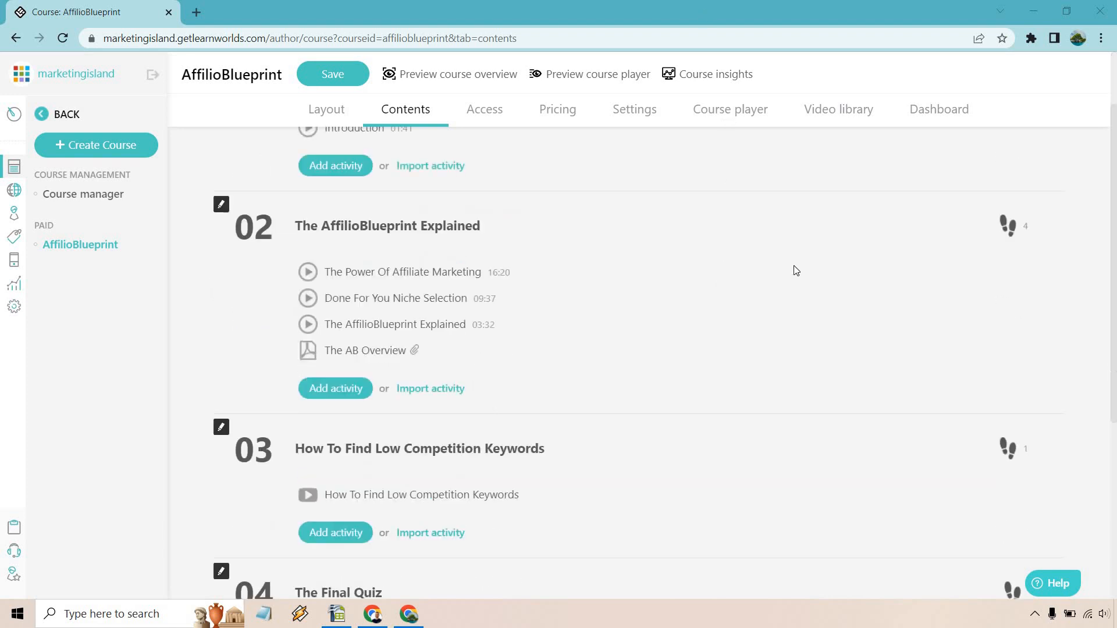
{"action": "scroll", "scroll_direction": "down", "scroll_amount": 3}
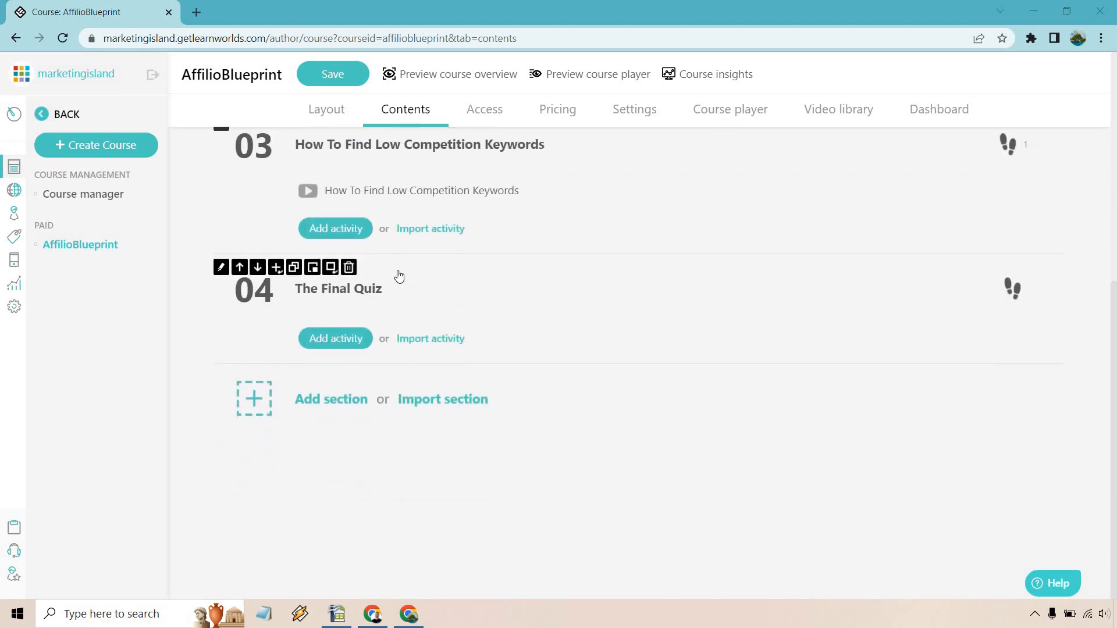
{"action": "mouse_move", "coordinate": [335, 343]}
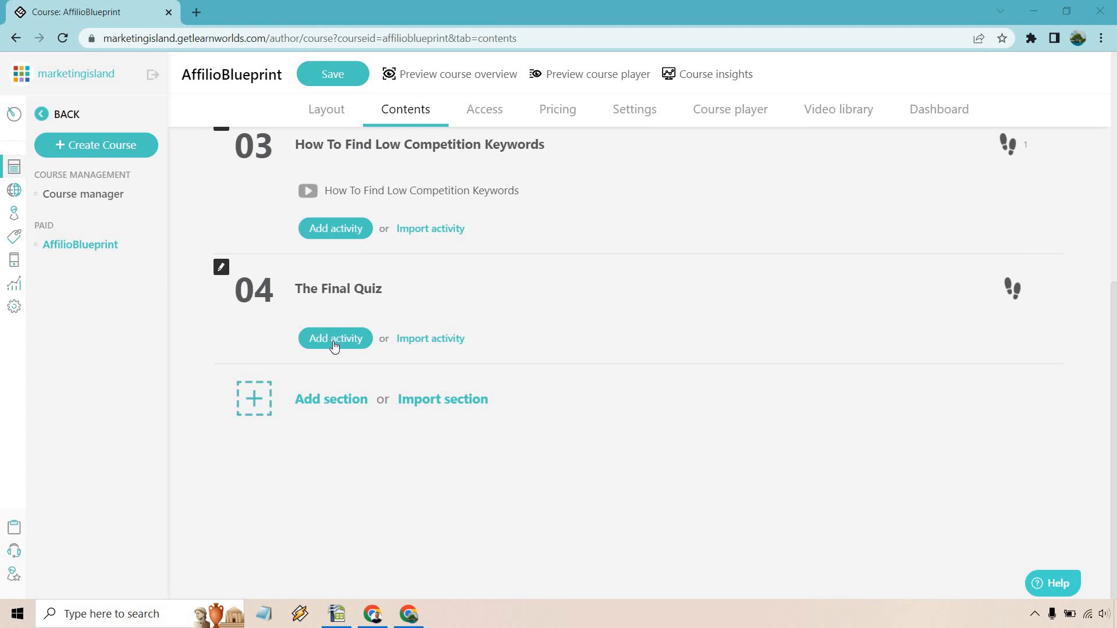
- Start adding an activity to The Final Quiz and browse the Self-Assessment templates
{"action": "left_click", "coordinate": [335, 338]}
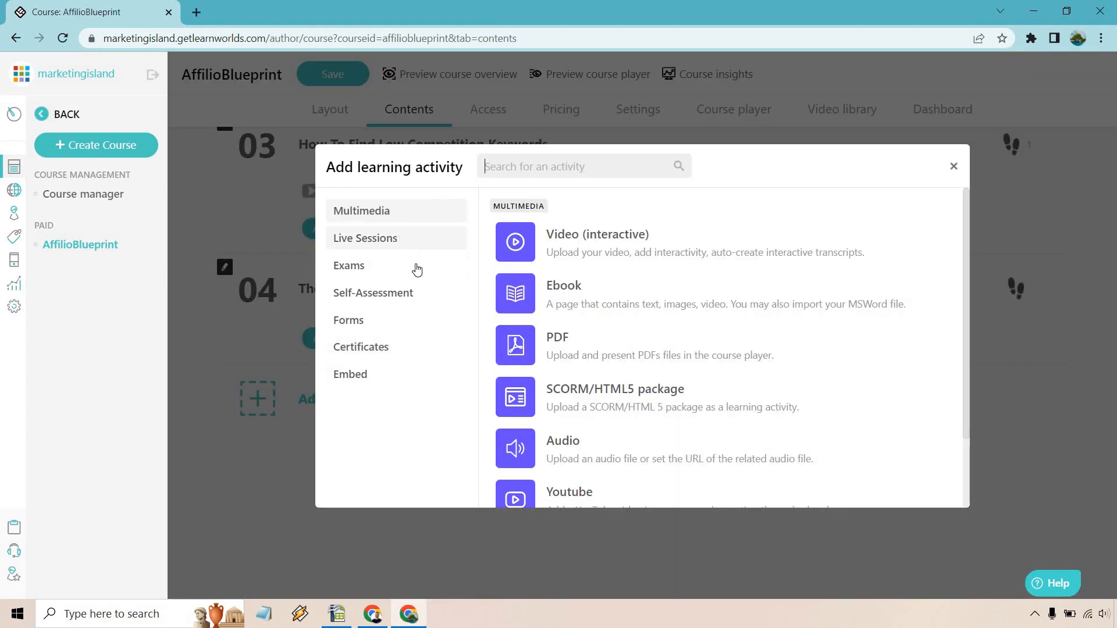
{"action": "left_click", "coordinate": [372, 293]}
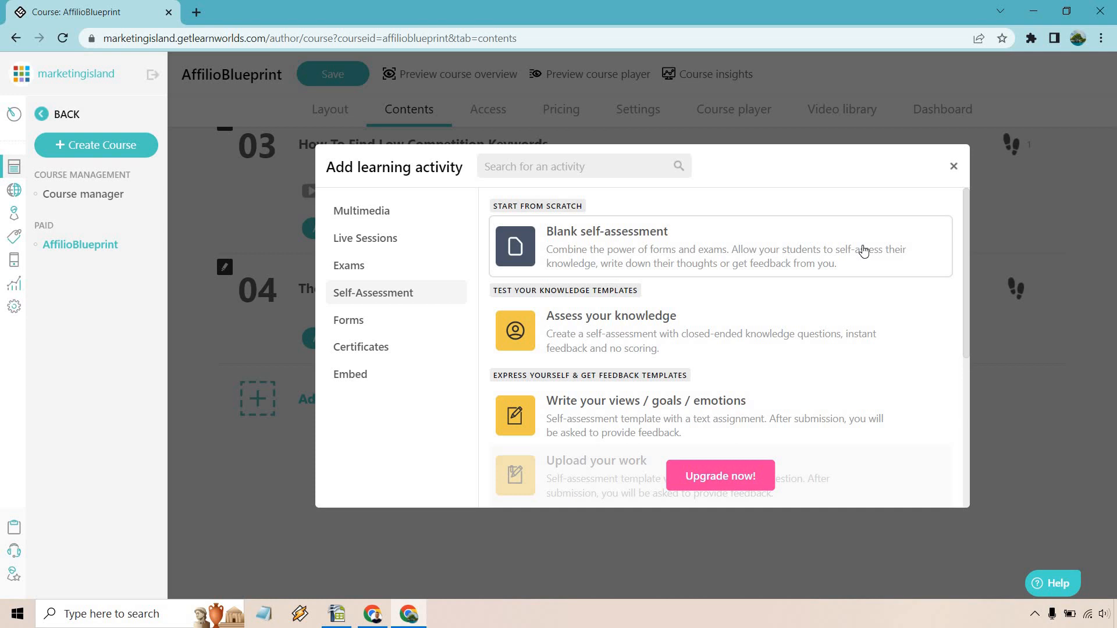
{"action": "mouse_move", "coordinate": [864, 267]}
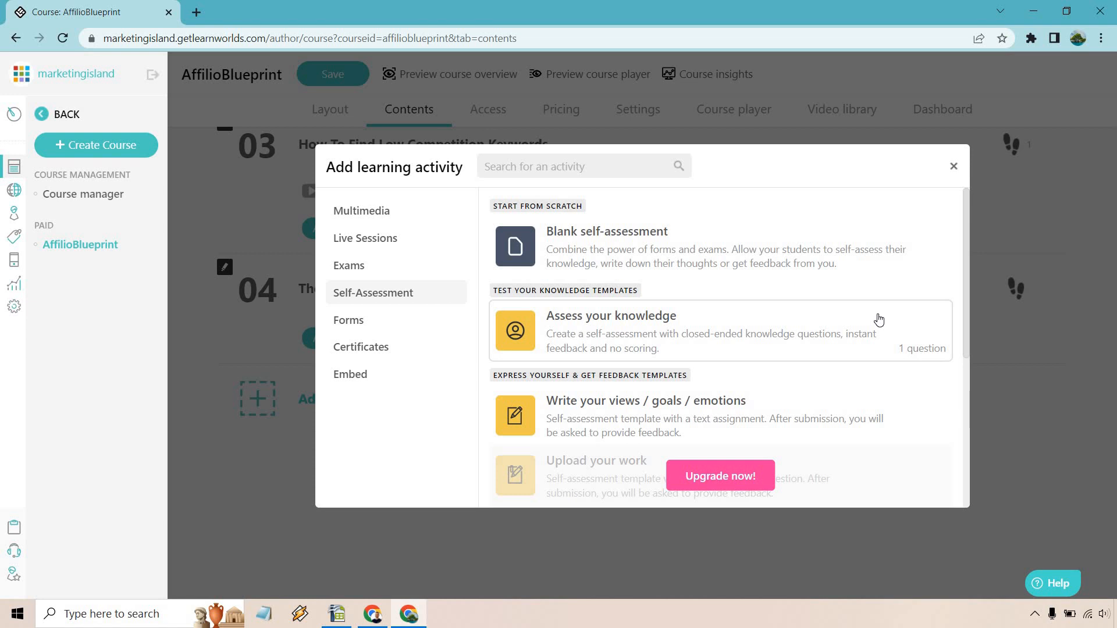
{"action": "scroll", "scroll_direction": "down", "scroll_amount": 3}
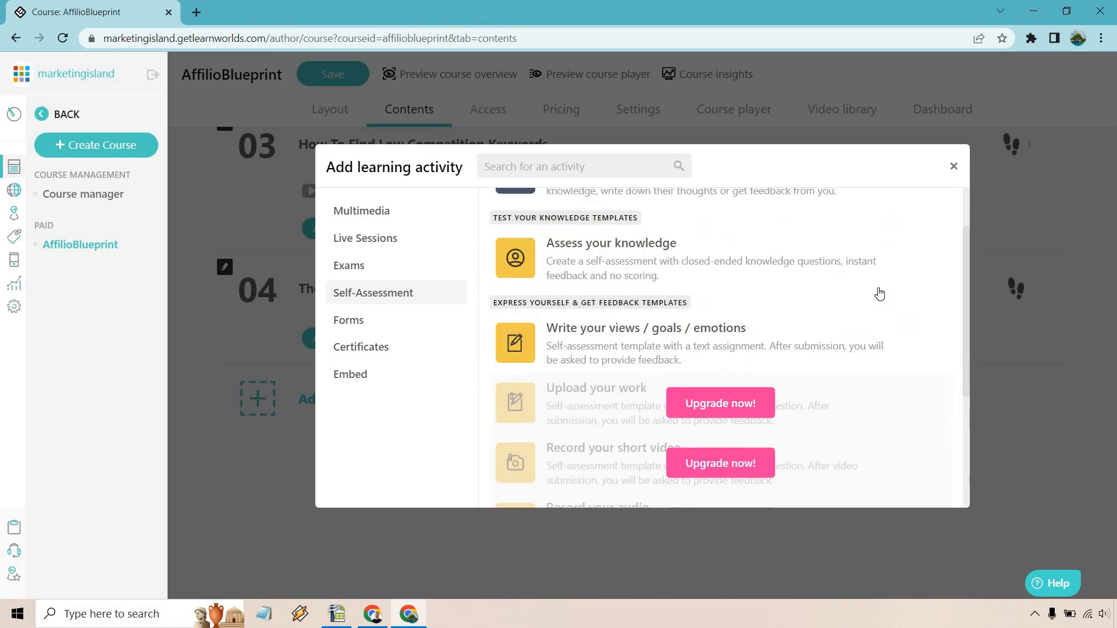
{"action": "scroll", "scroll_direction": "down", "scroll_amount": 3}
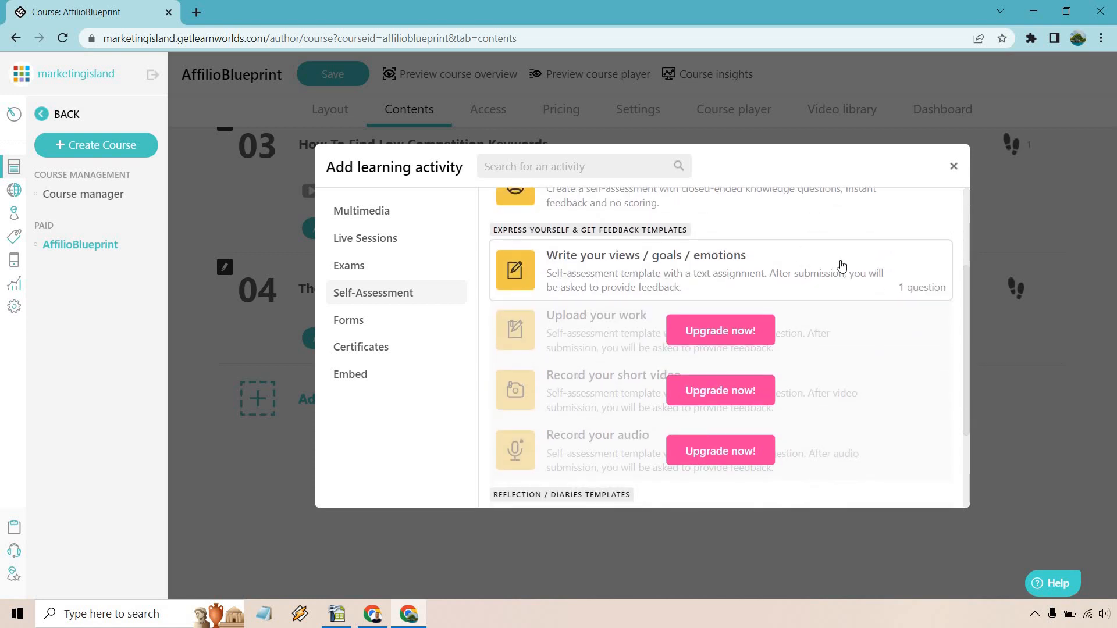
{"action": "mouse_move", "coordinate": [593, 383]}
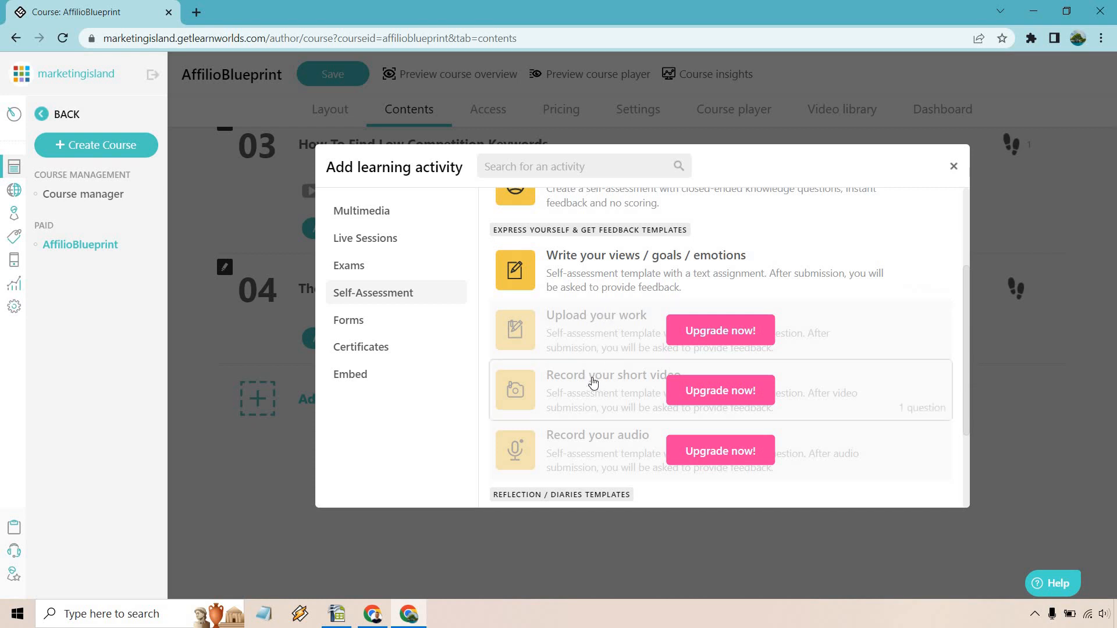
{"action": "scroll", "scroll_direction": "down", "scroll_amount": 3}
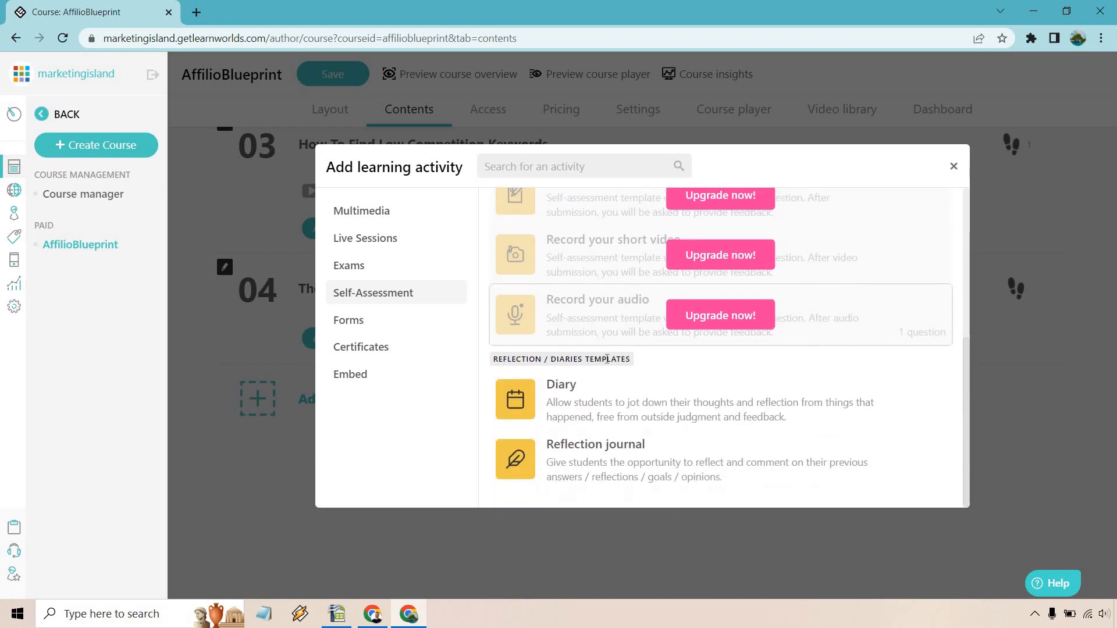
{"action": "scroll", "scroll_direction": "up", "scroll_amount": 3}
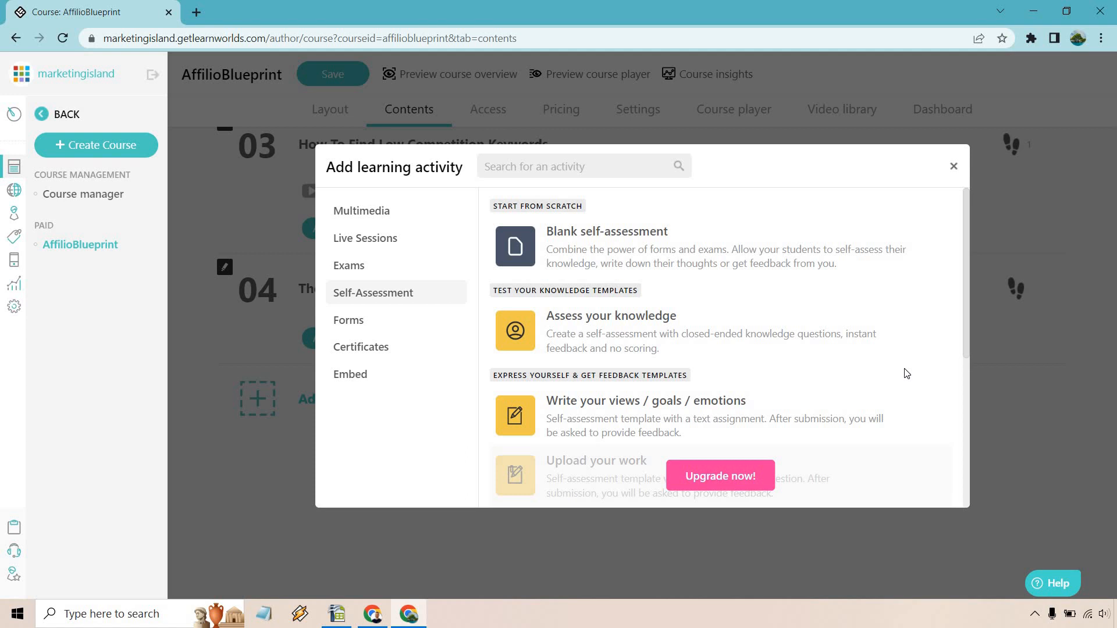
{"action": "mouse_move", "coordinate": [810, 339]}
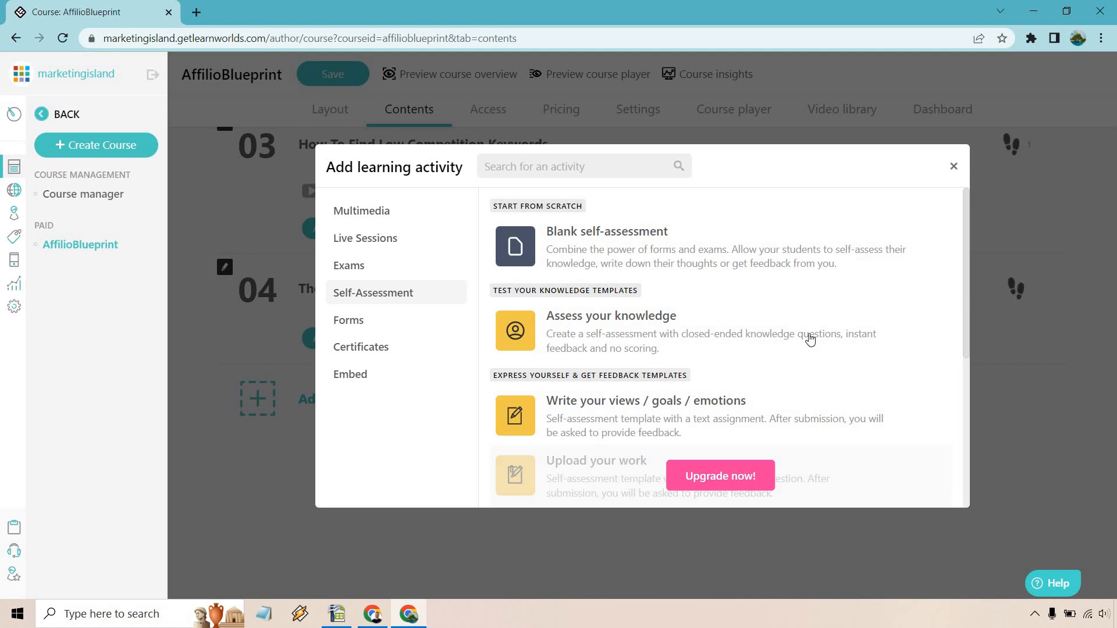
{"action": "mouse_move", "coordinate": [816, 327]}
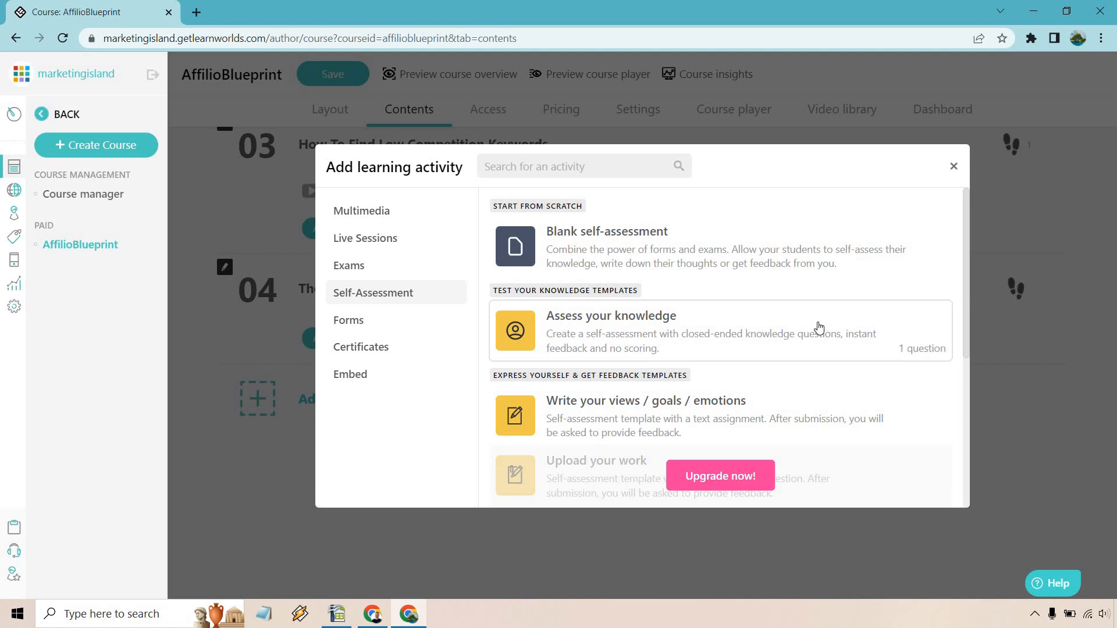
- Create an Assess your knowledge activity named 'Let's See What You Know' and save it for editing
{"action": "left_click", "coordinate": [953, 166]}
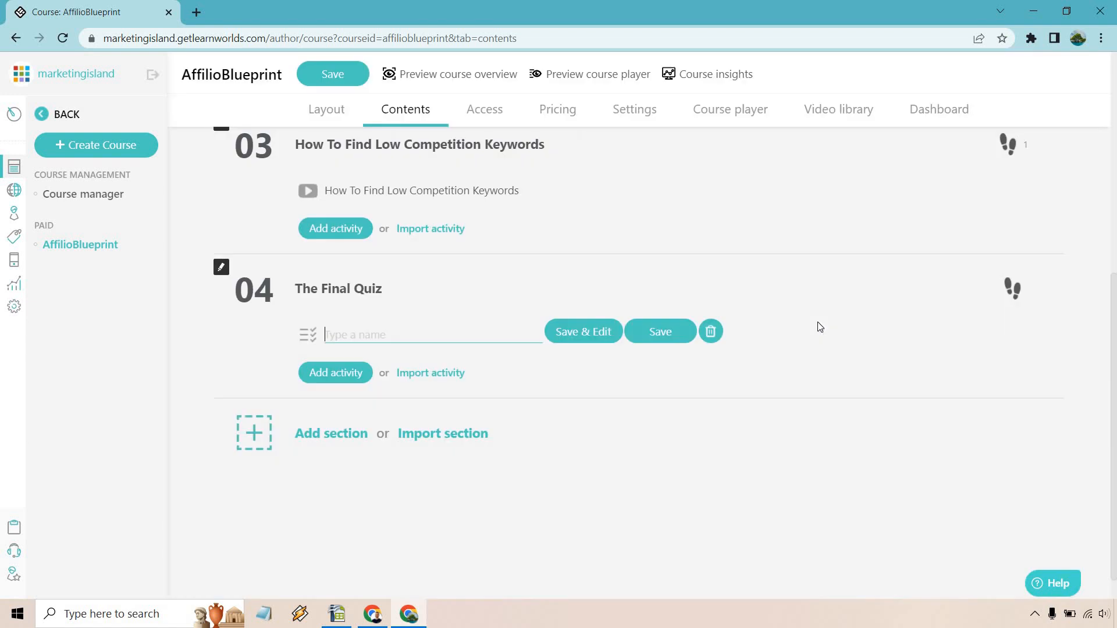
{"action": "mouse_move", "coordinate": [856, 300]}
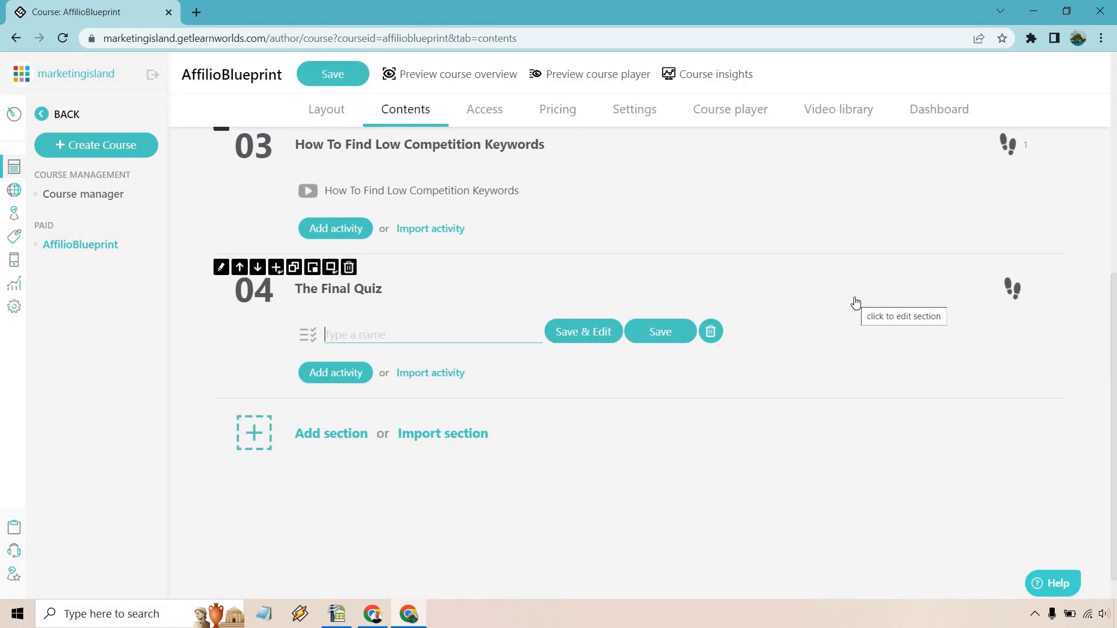
{"action": "type", "text": "Let's Se"}
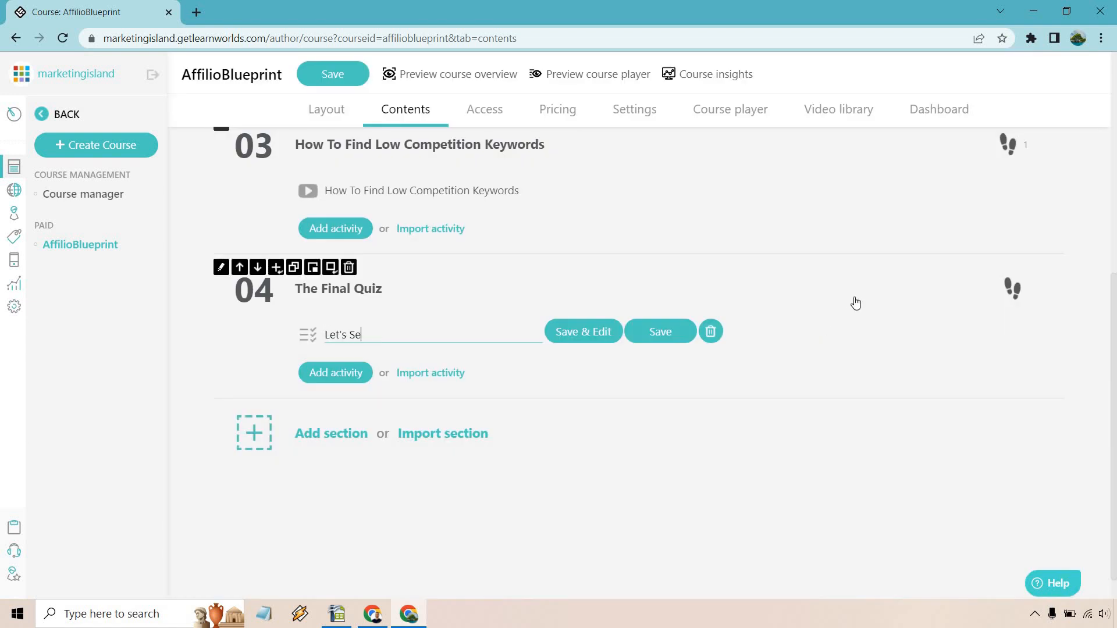
{"action": "type", "text": "e What YOu"}
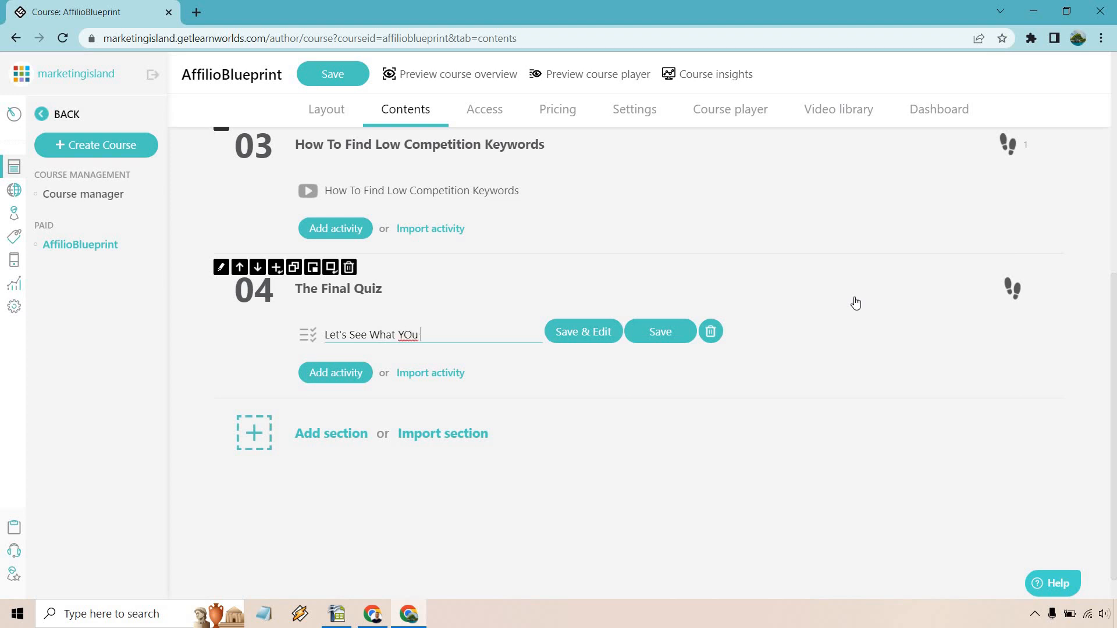
{"action": "type", "text": "You Know"}
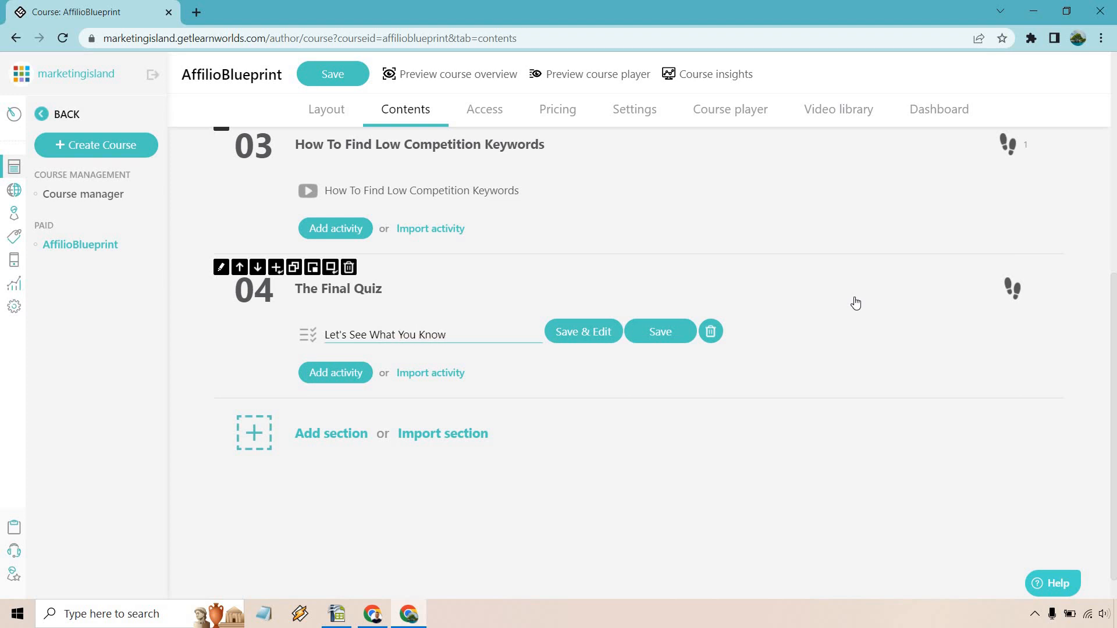
{"action": "left_click", "coordinate": [582, 332]}
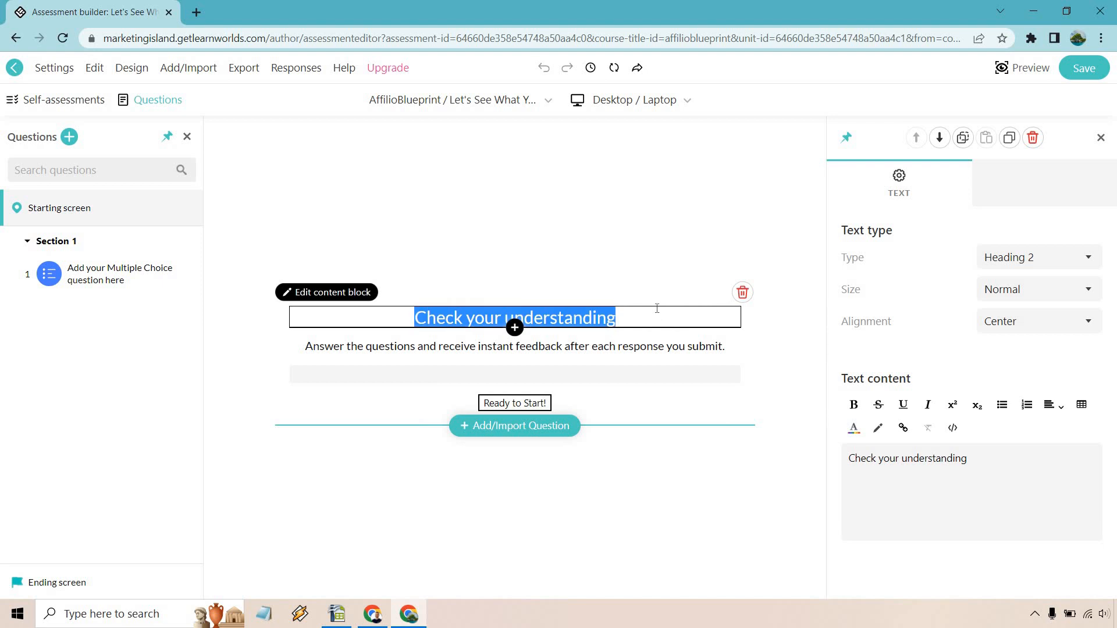
- Retitle the starting screen heading to 'Time For A Final Quiz'
{"action": "type", "text": "Time For A Fian"}
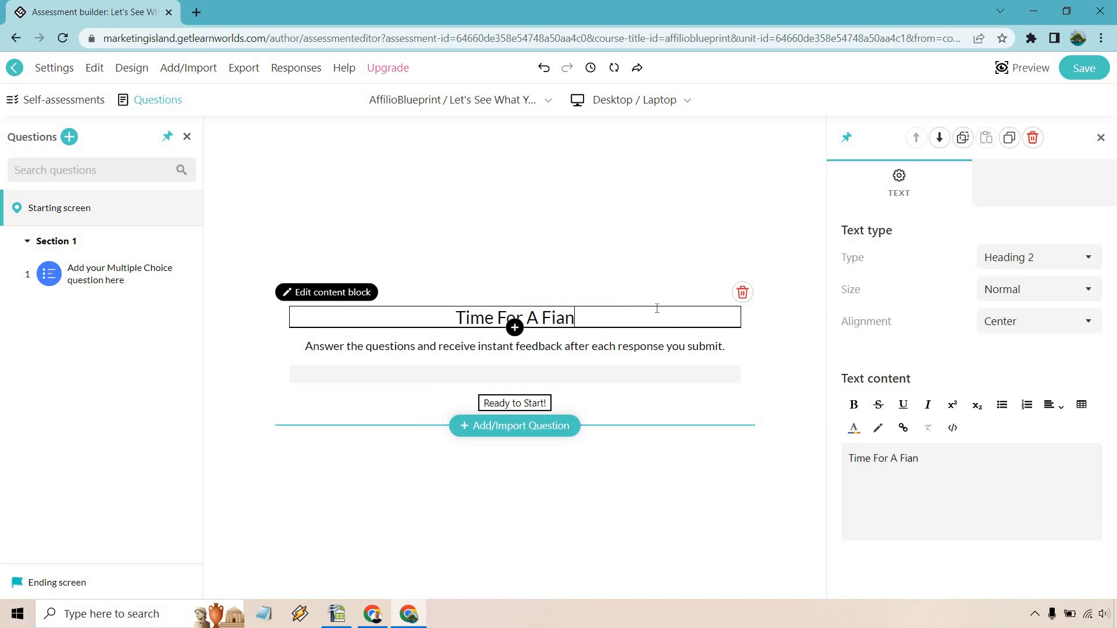
{"action": "key", "text": "Backspace"}
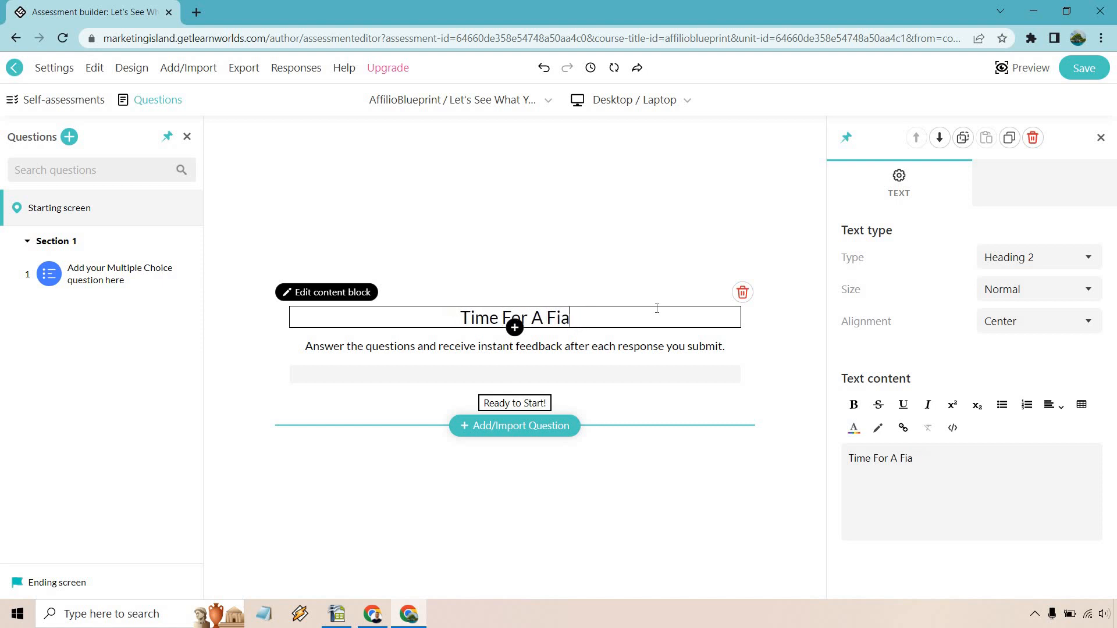
{"action": "type", "text": "nal Quiz"}
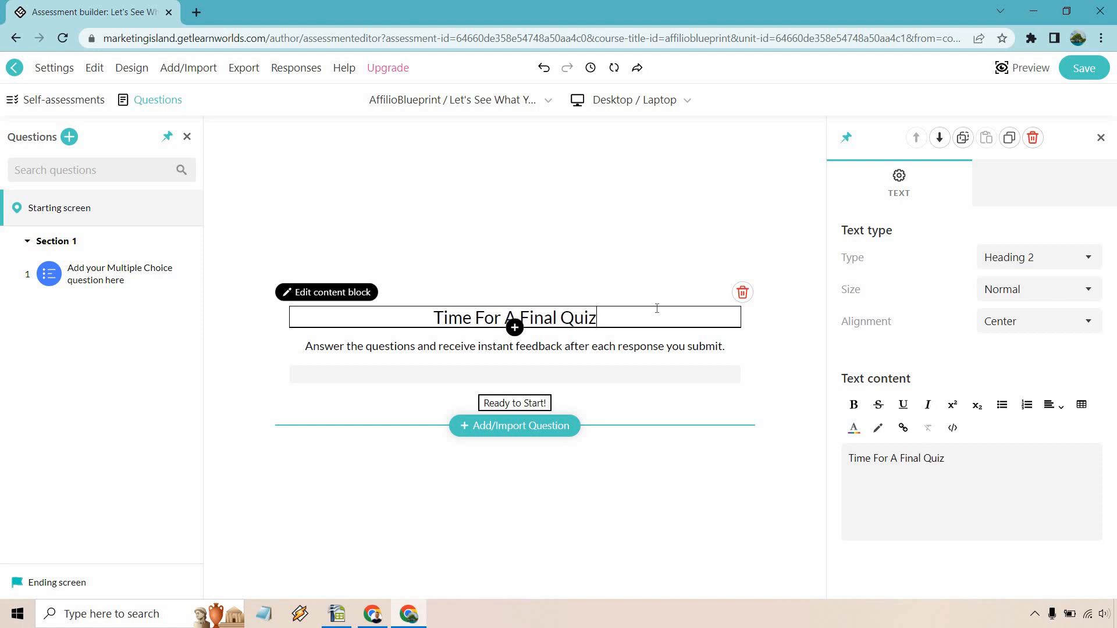
{"action": "left_click", "coordinate": [514, 403]}
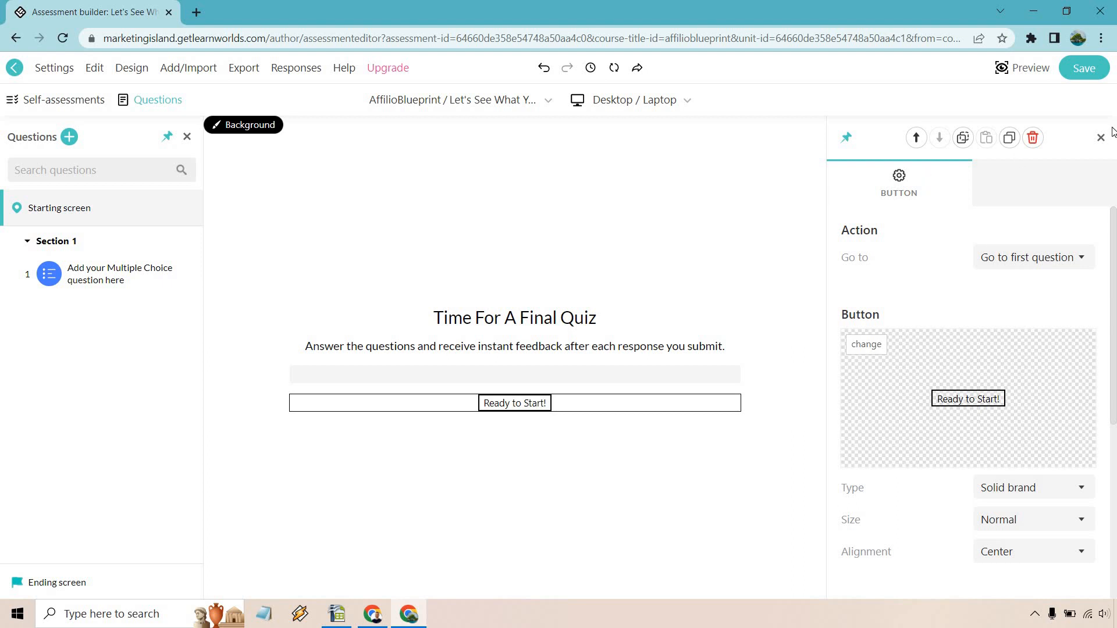
{"action": "left_click", "coordinate": [1099, 138]}
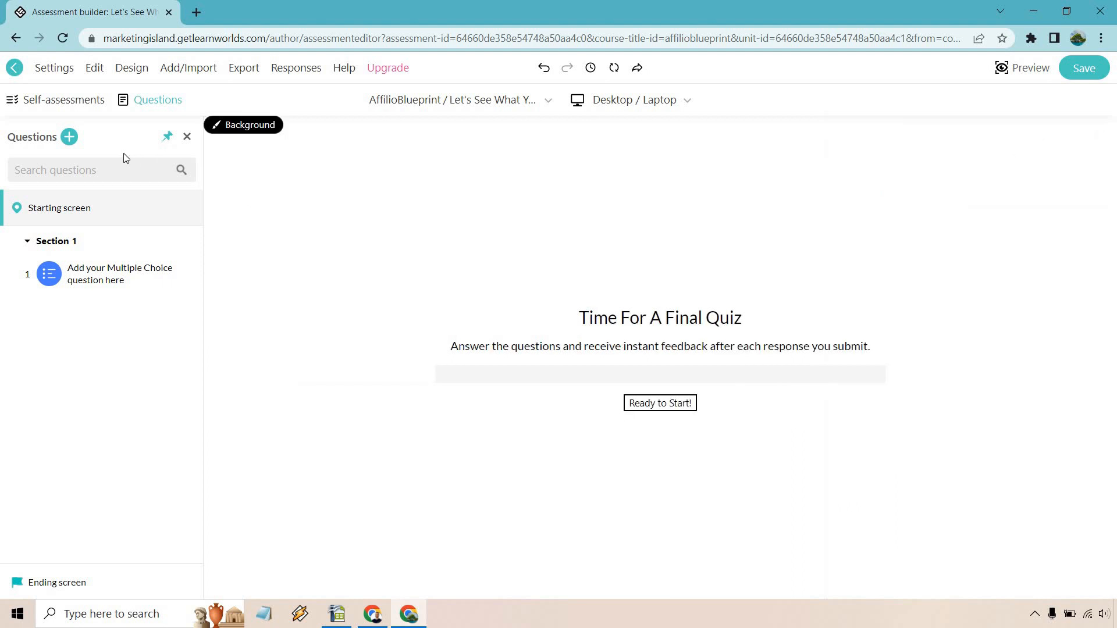
- Browse the Add question dialog's Exam and Form question types
{"action": "left_click", "coordinate": [68, 137]}
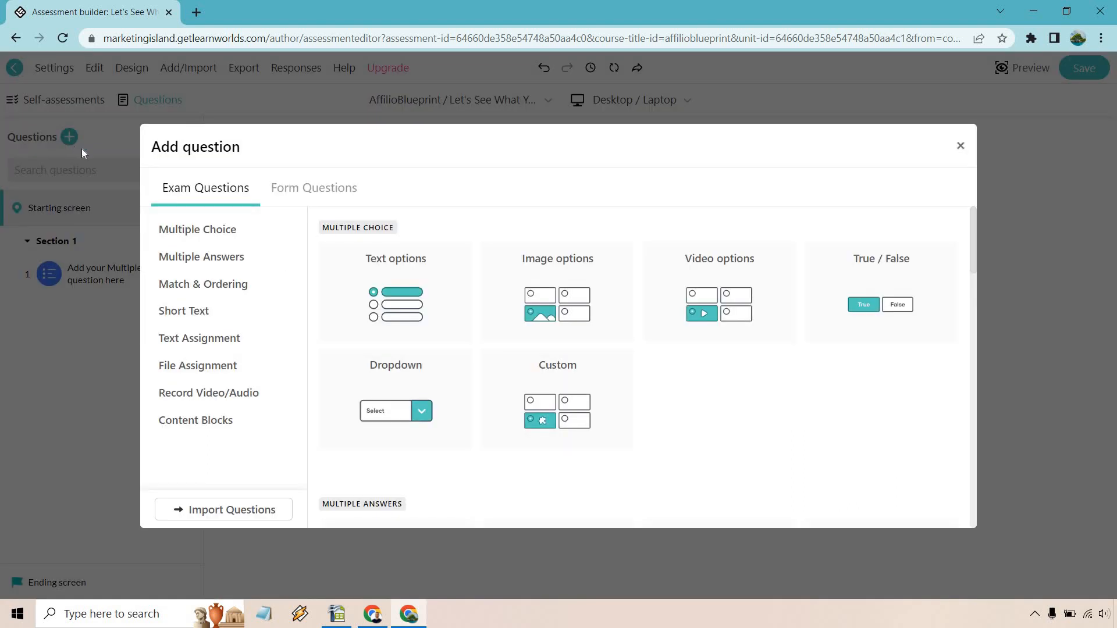
{"action": "mouse_move", "coordinate": [577, 234]}
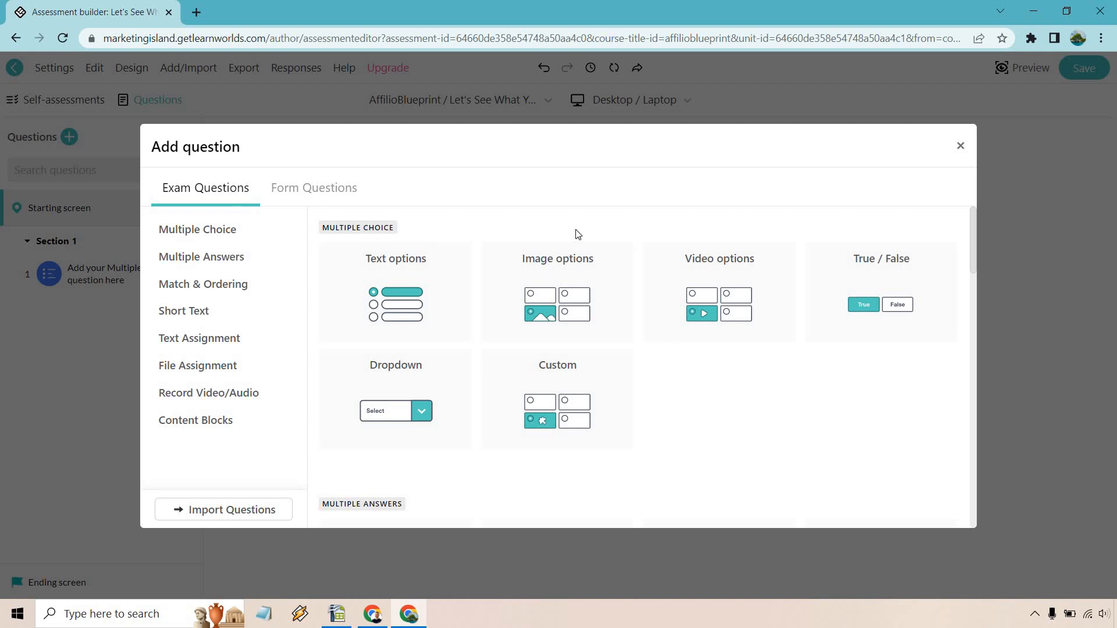
{"action": "mouse_move", "coordinate": [773, 341]}
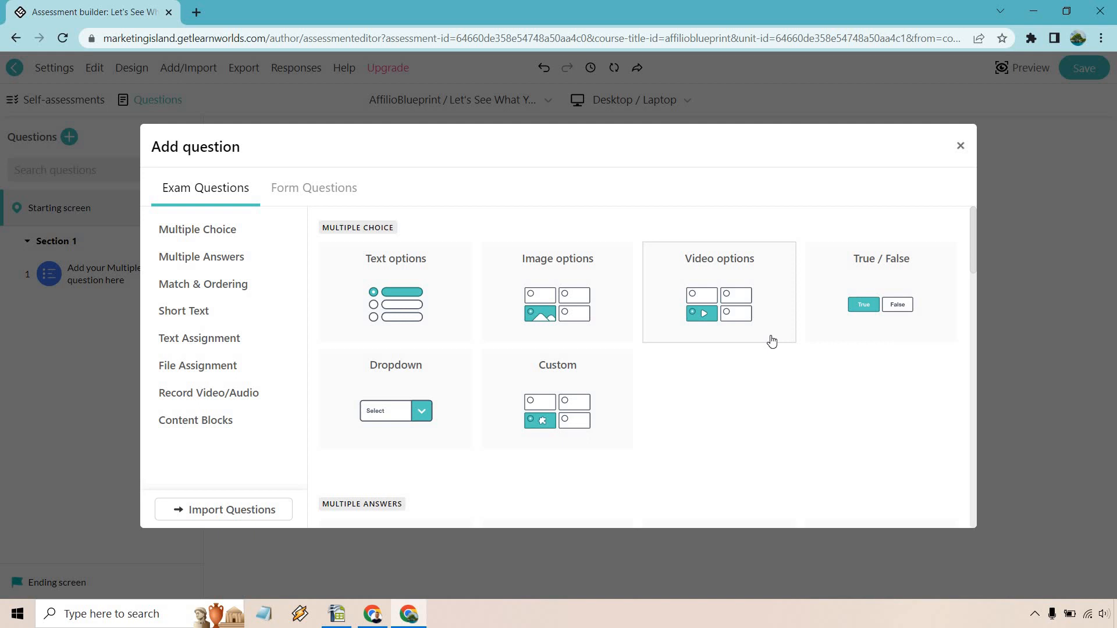
{"action": "scroll", "scroll_direction": "down", "scroll_amount": 3}
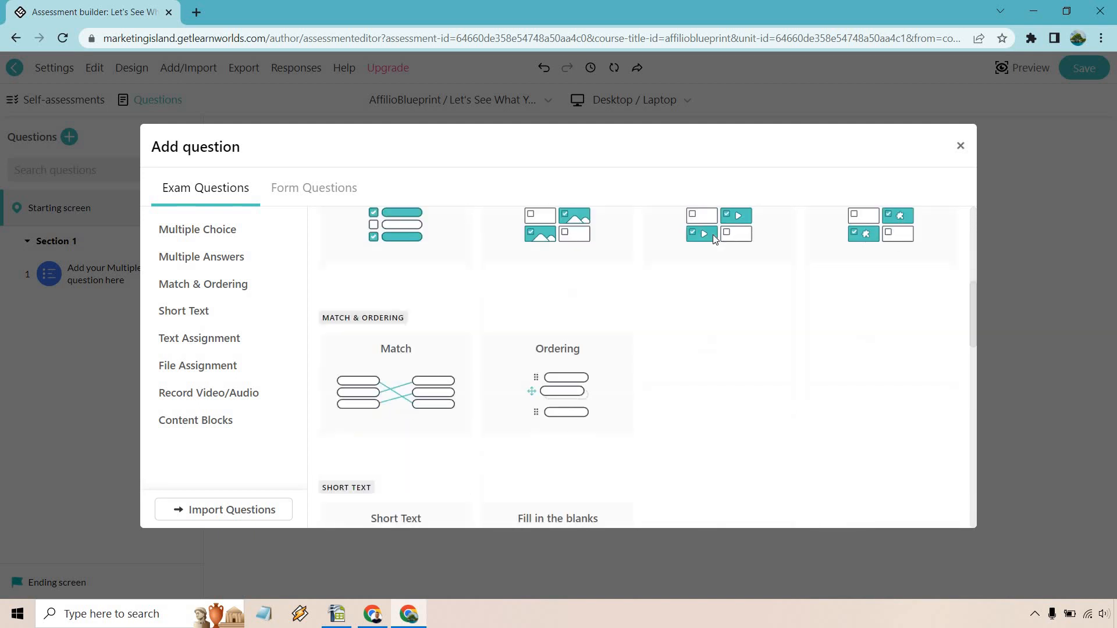
{"action": "scroll", "scroll_direction": "down", "scroll_amount": 3}
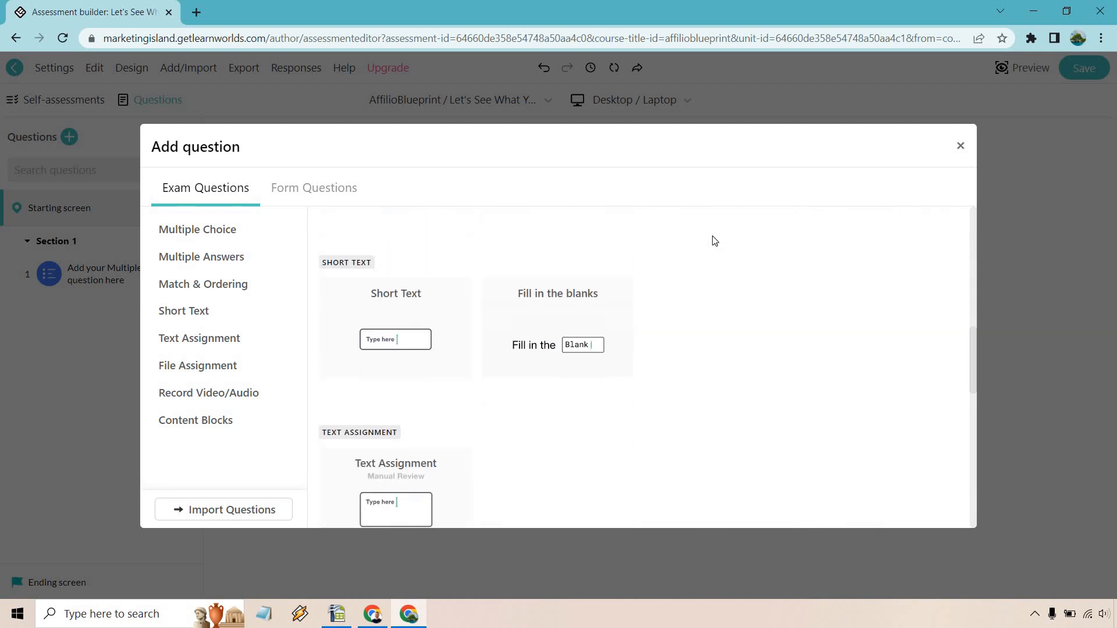
{"action": "scroll", "scroll_direction": "down", "scroll_amount": 3}
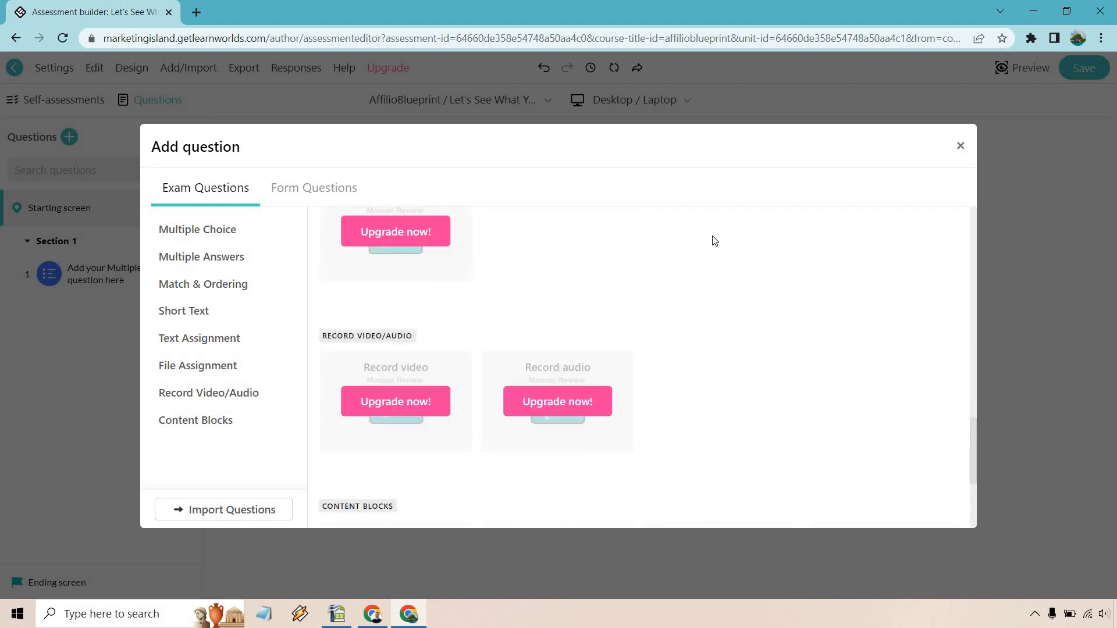
{"action": "scroll", "scroll_direction": "down", "scroll_amount": 3}
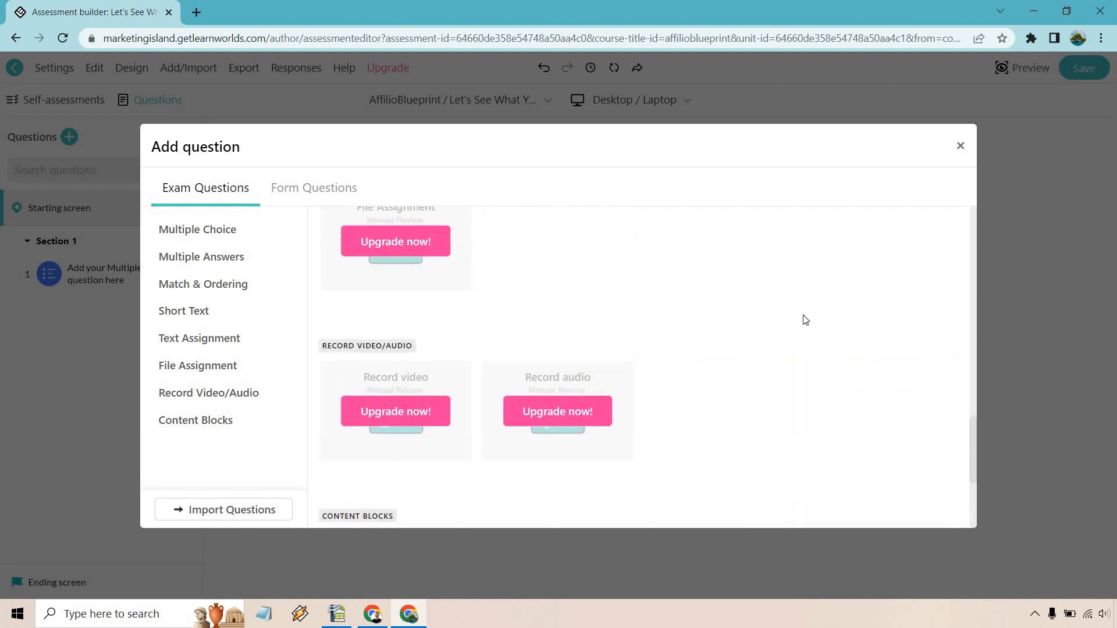
{"action": "scroll", "scroll_direction": "down", "scroll_amount": 3}
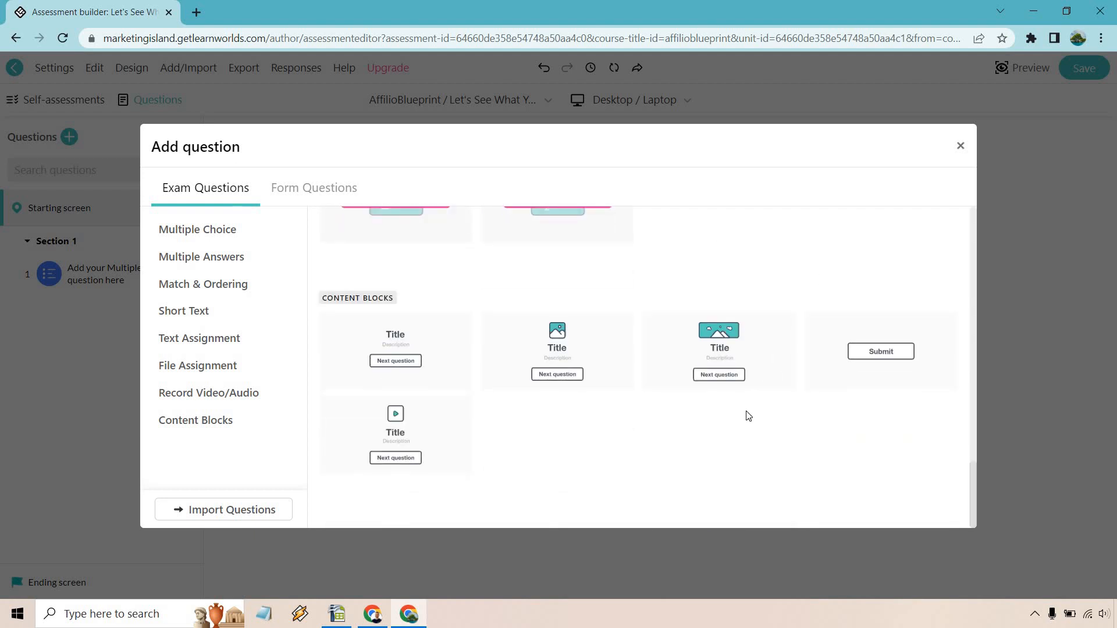
{"action": "left_click", "coordinate": [313, 188]}
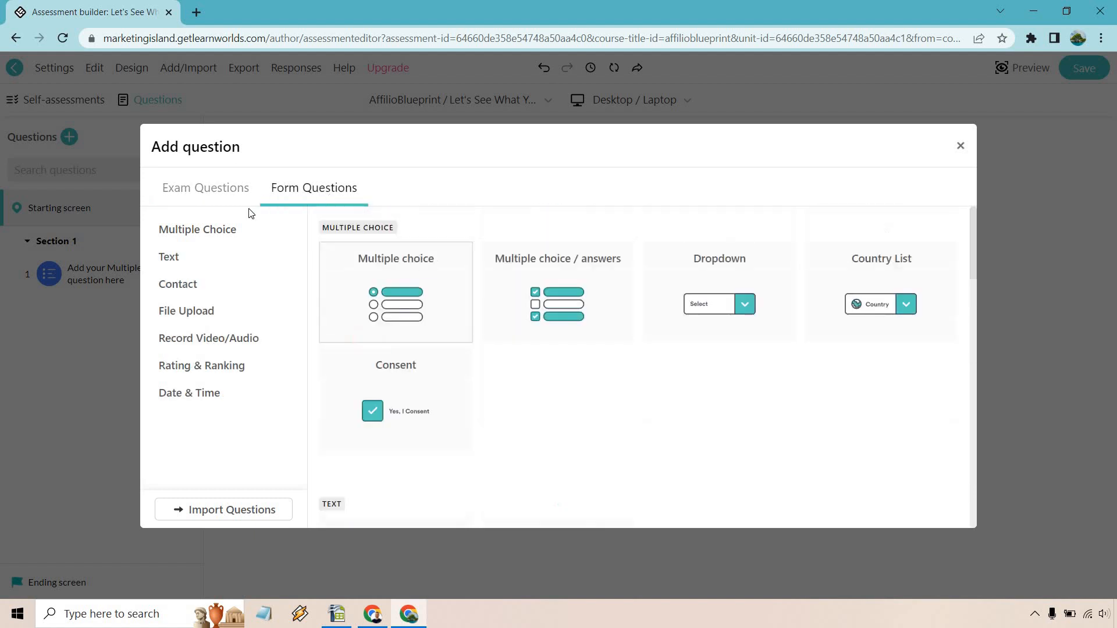
{"action": "left_click", "coordinate": [205, 187]}
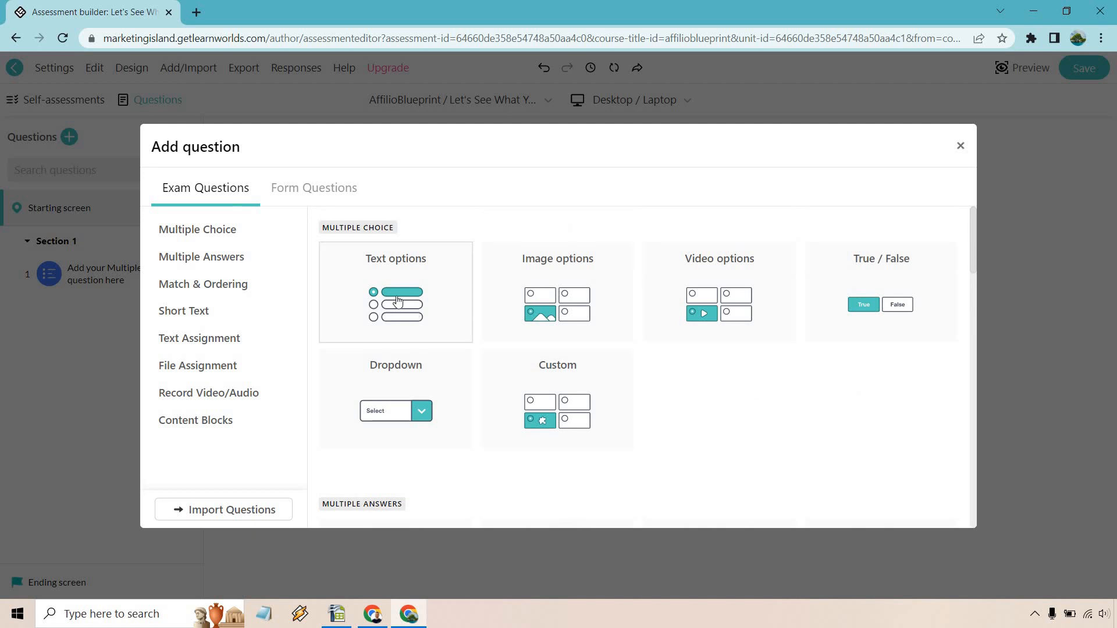
- Add a Multiple Choice question with text options to Section 1
{"action": "left_click", "coordinate": [395, 292]}
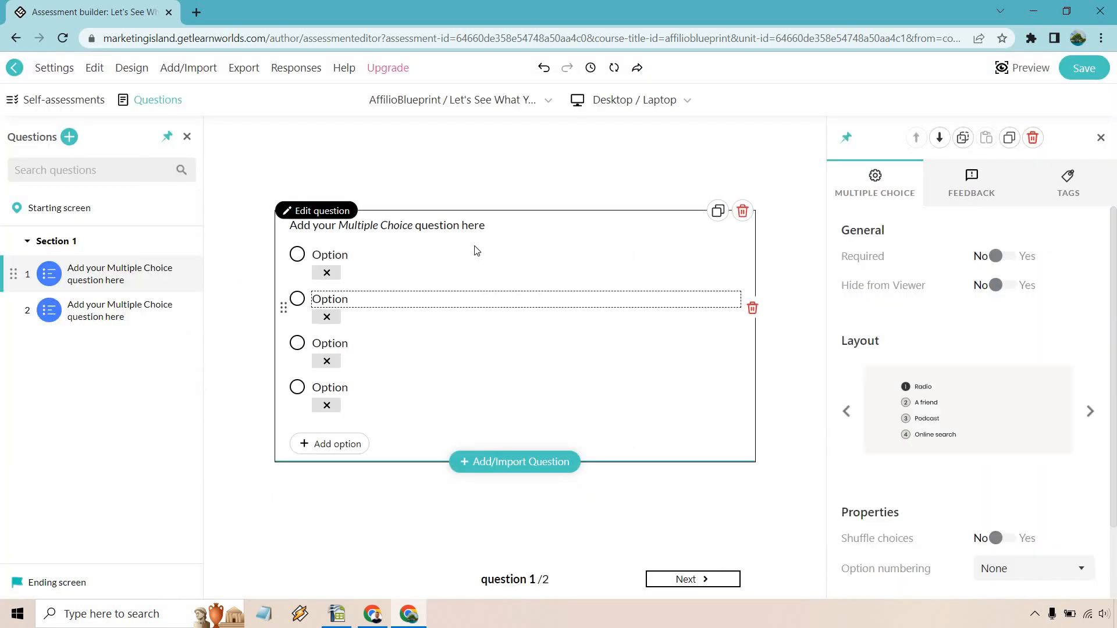
- Word question 1 as 'What is 100% needed to succeed with your online business?'
{"action": "left_click", "coordinate": [386, 225]}
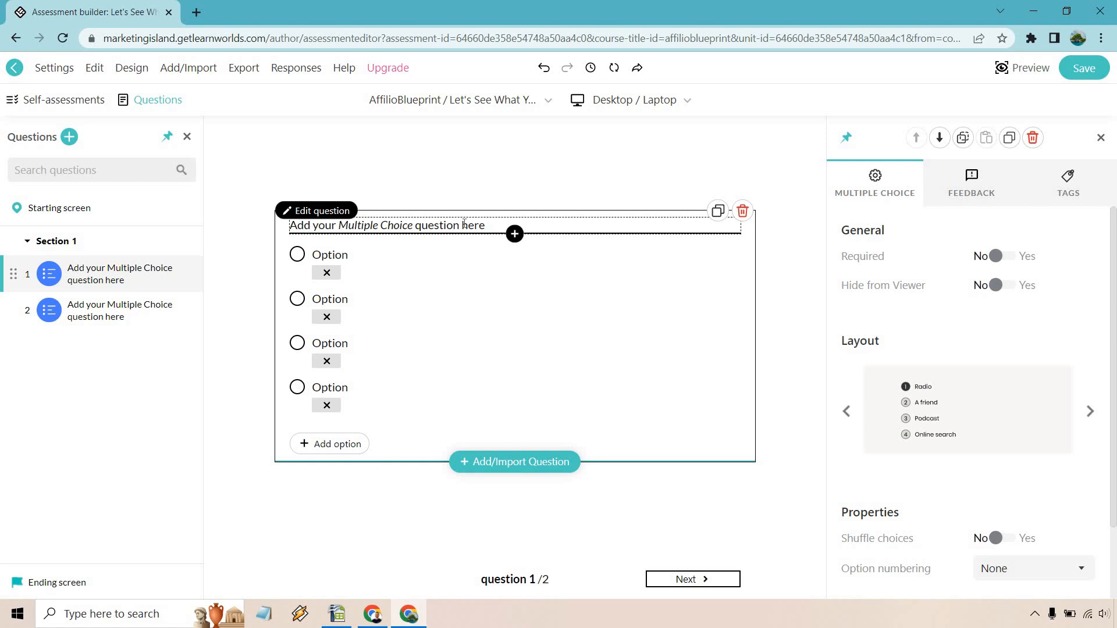
{"action": "left_click", "coordinate": [386, 224]}
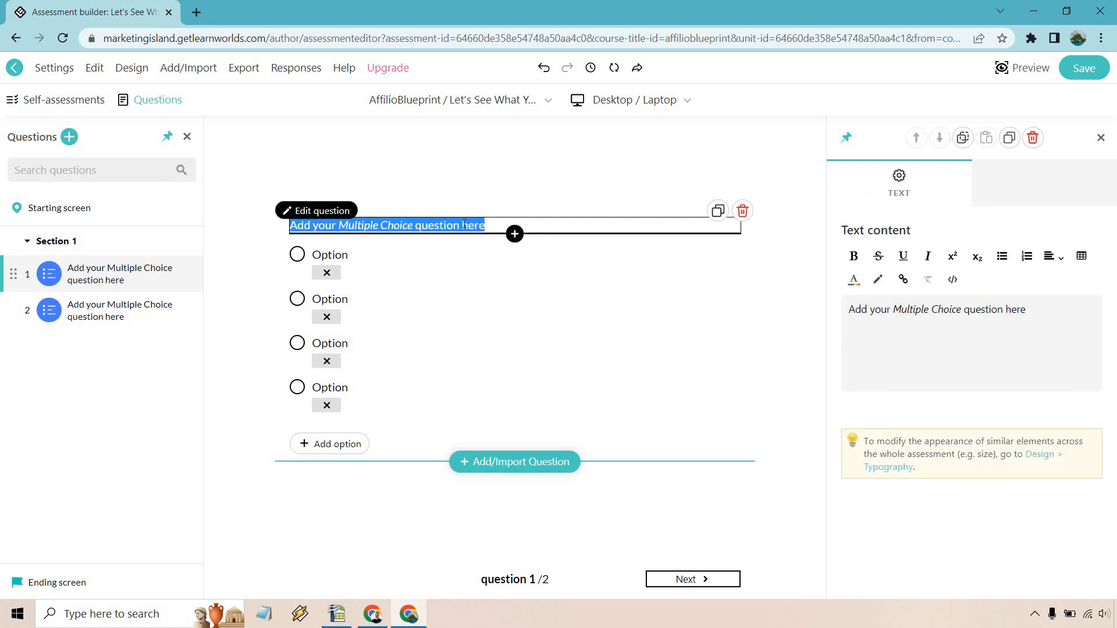
{"action": "type", "text": "What is 100% needed to succeed with your online business?"}
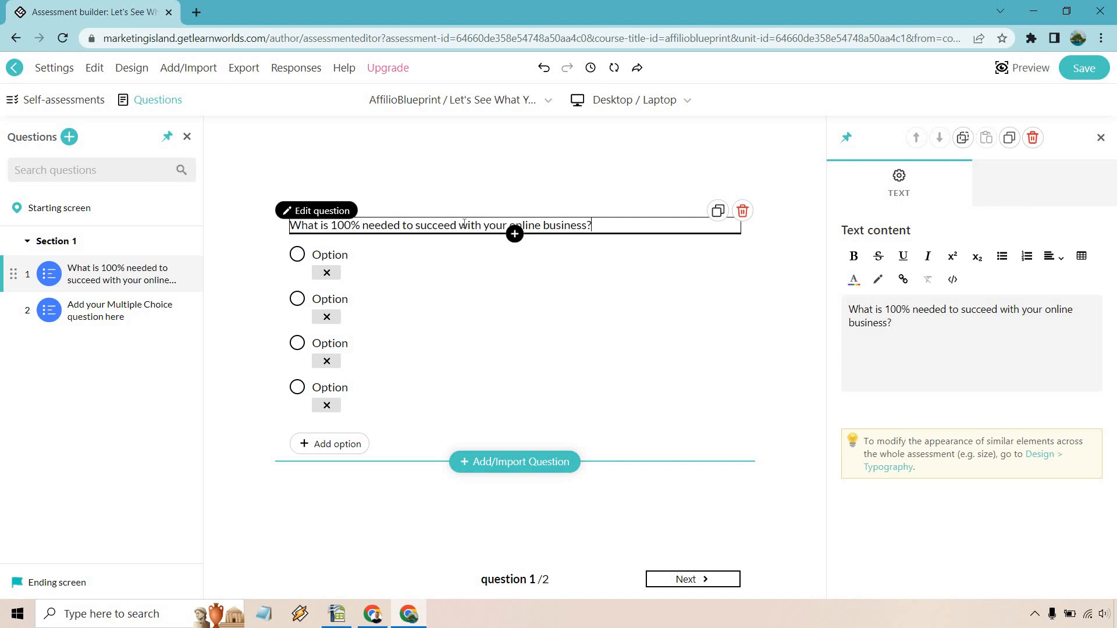
{"action": "mouse_move", "coordinate": [360, 255]}
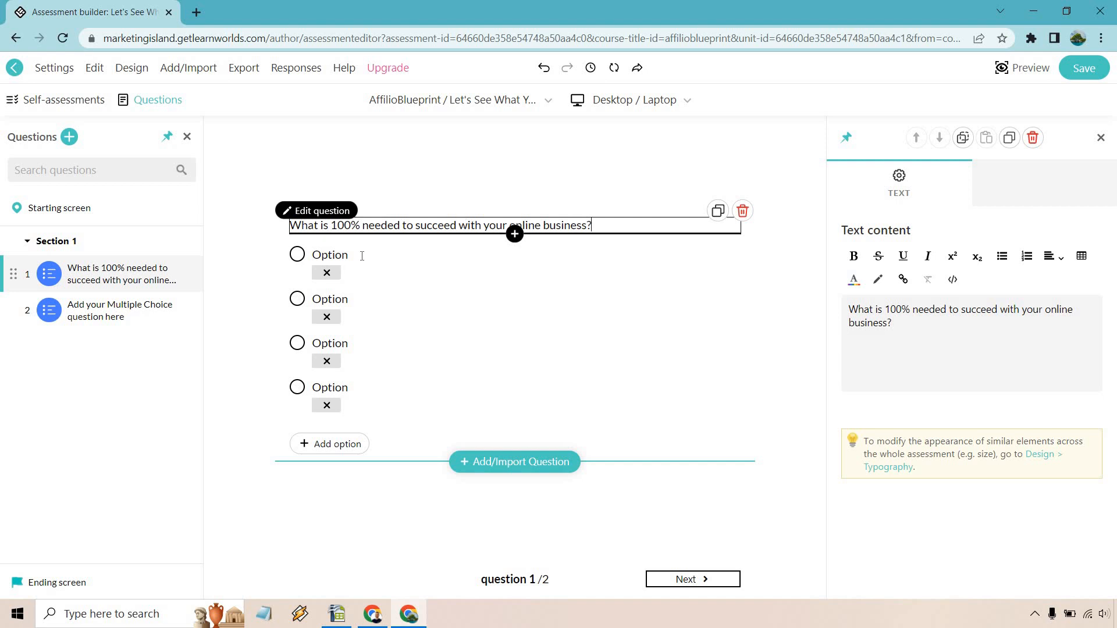
- Give it three answers — A pet parrot., The right mindset, A ton of money. — and remove the fourth option
{"action": "left_click", "coordinate": [329, 255]}
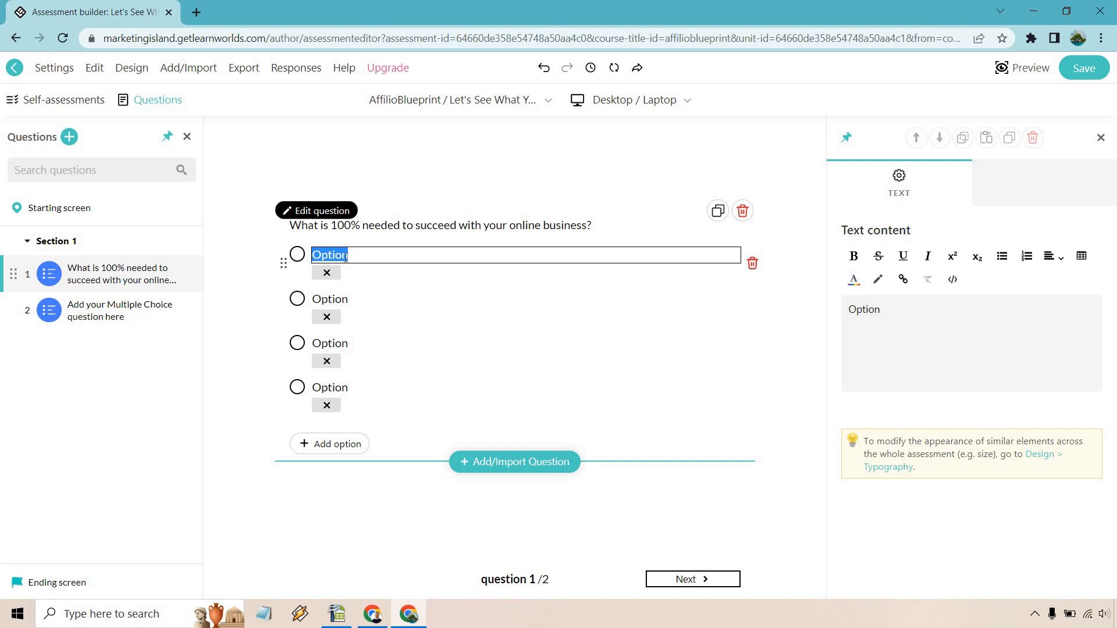
{"action": "type", "text": "A pet"}
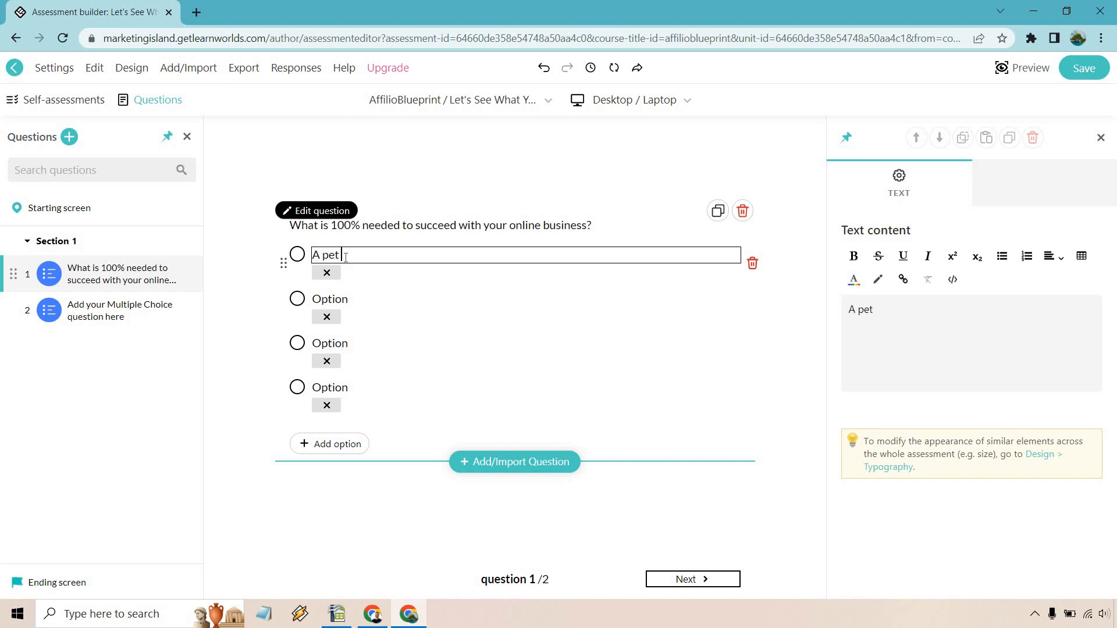
{"action": "type", "text": "parrot."}
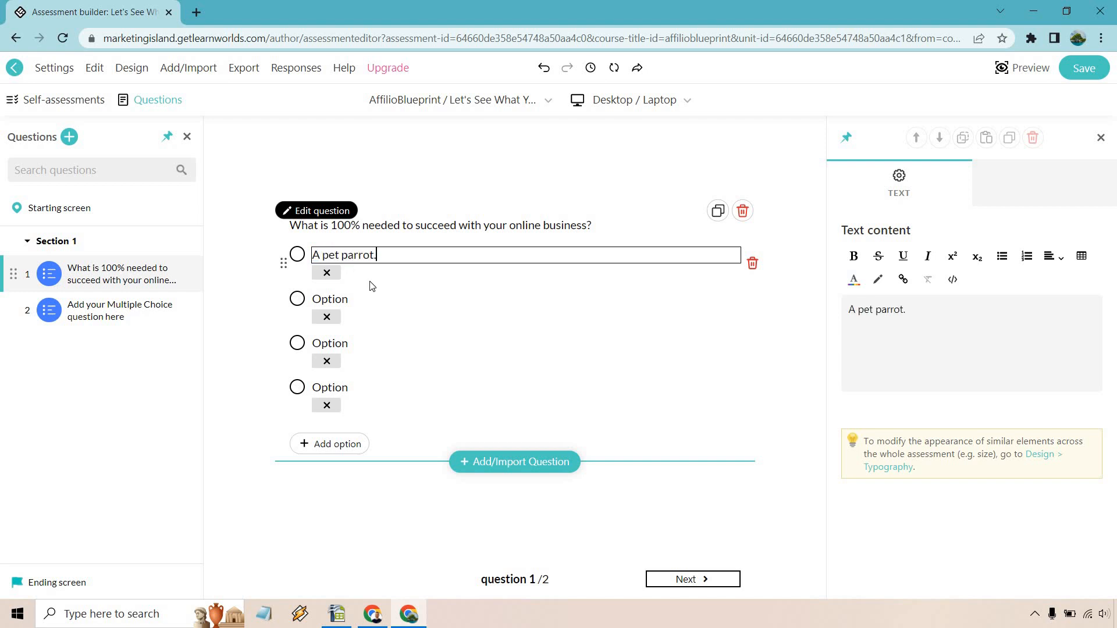
{"action": "double_click", "coordinate": [329, 299]}
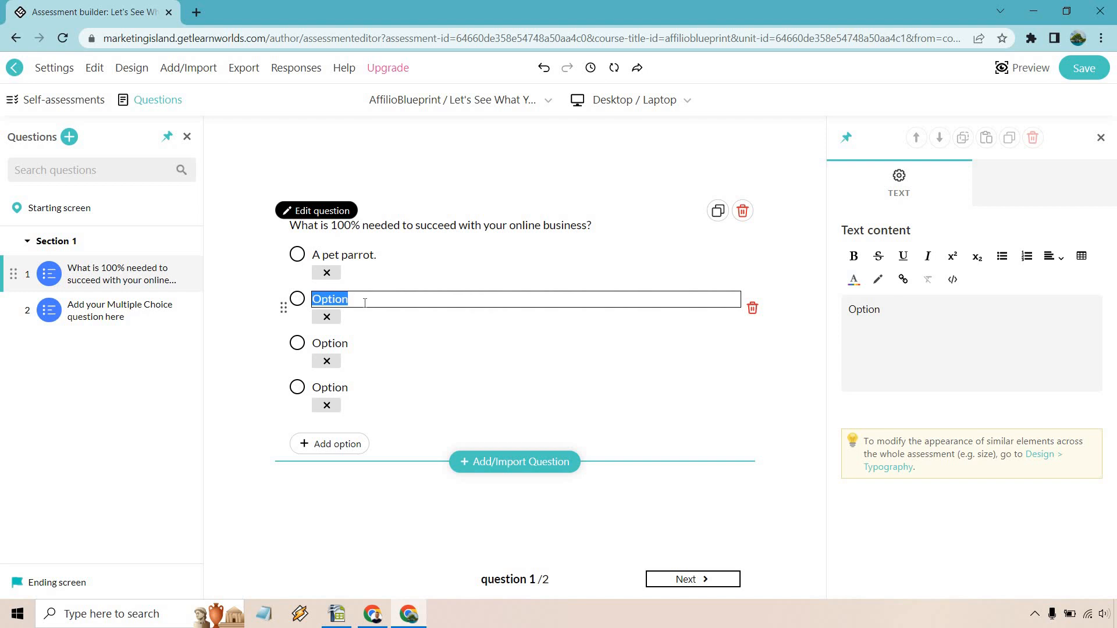
{"action": "type", "text": "The right mind"}
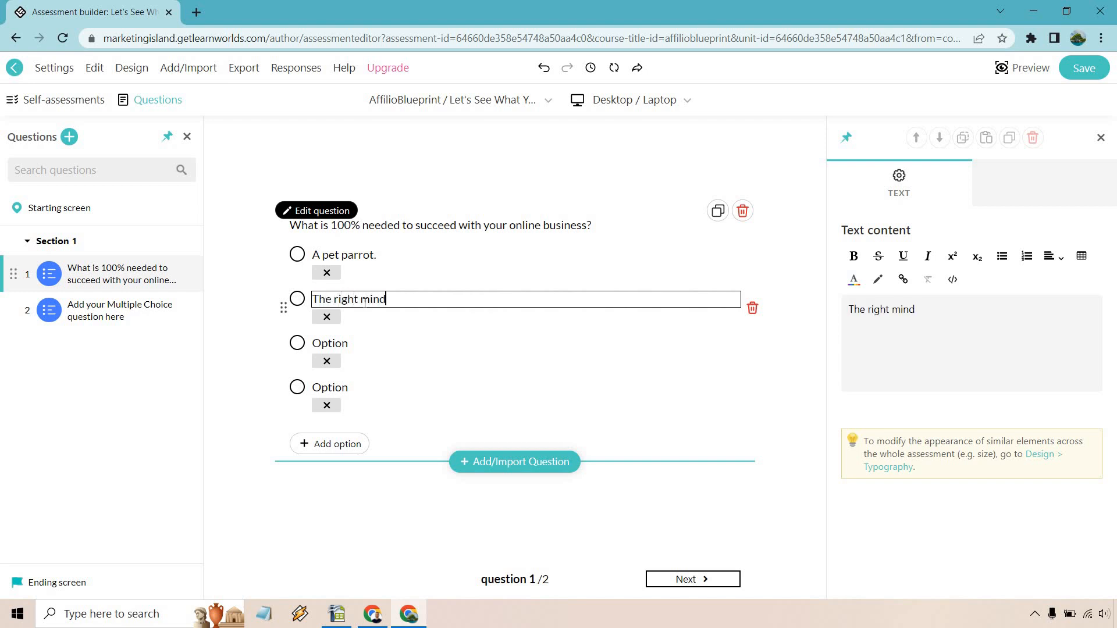
{"action": "type", "text": "A ton of money."}
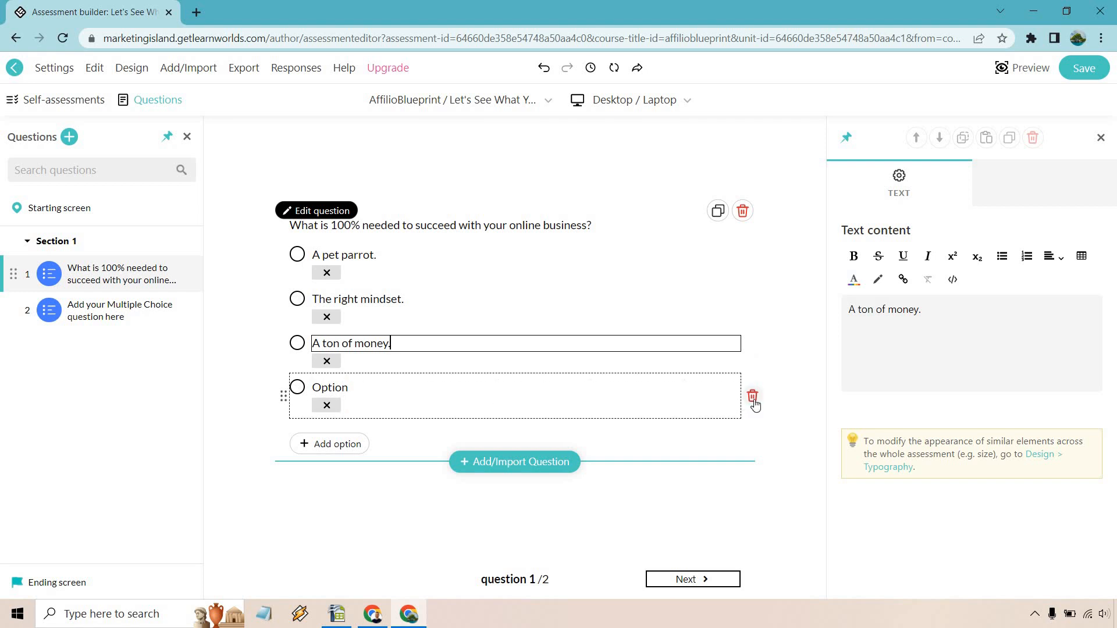
{"action": "left_click", "coordinate": [753, 398]}
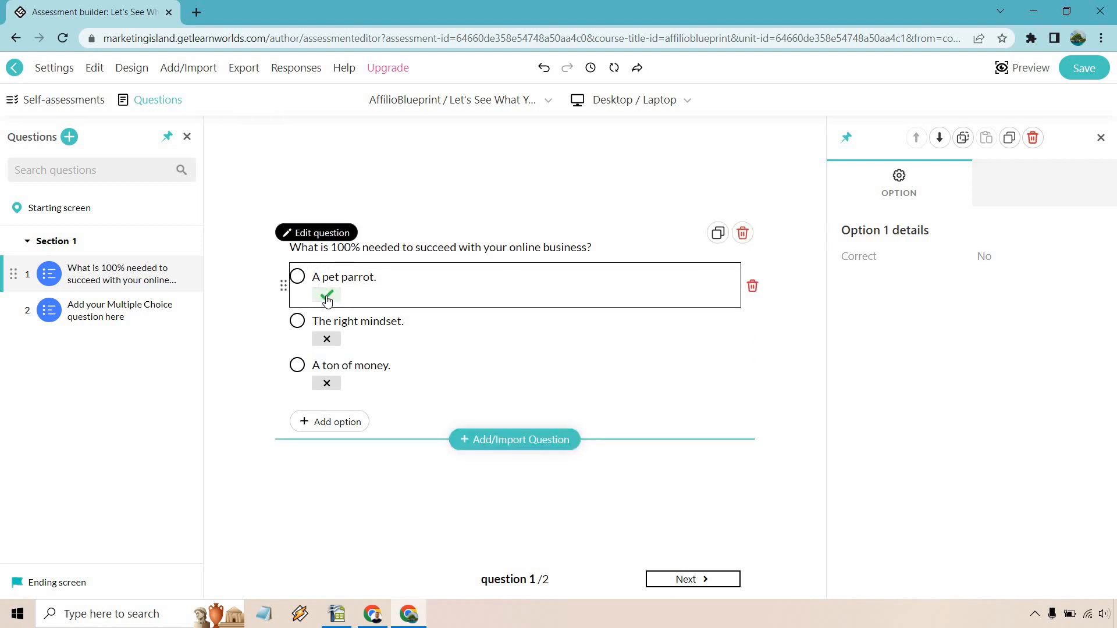
- Mark 'The right mindset.' as the correct answer
{"action": "left_click", "coordinate": [325, 294]}
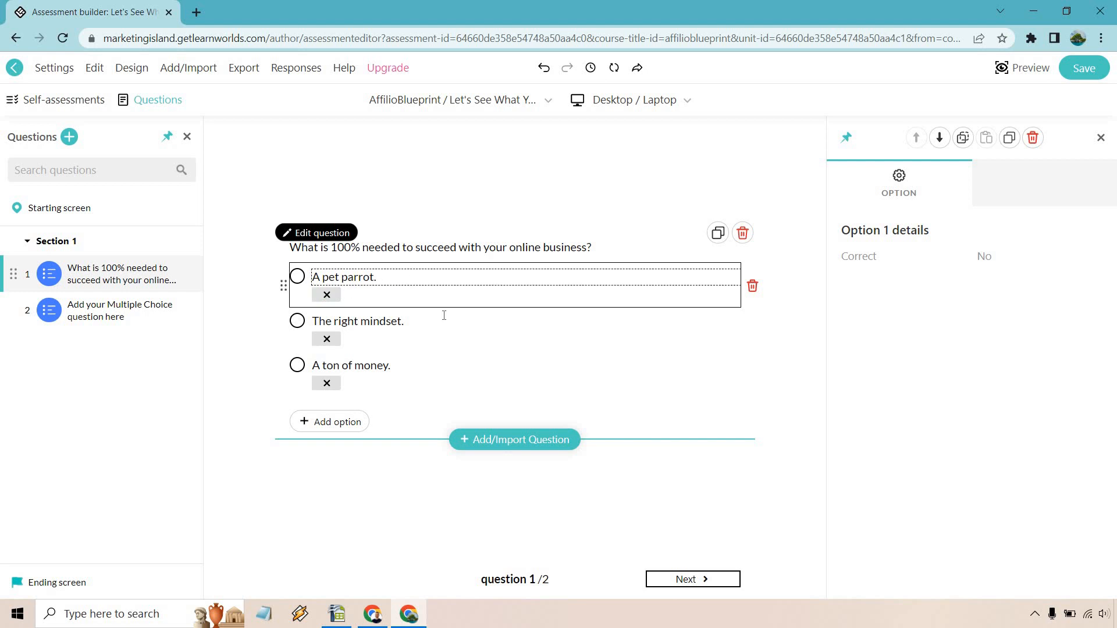
{"action": "left_click", "coordinate": [357, 321]}
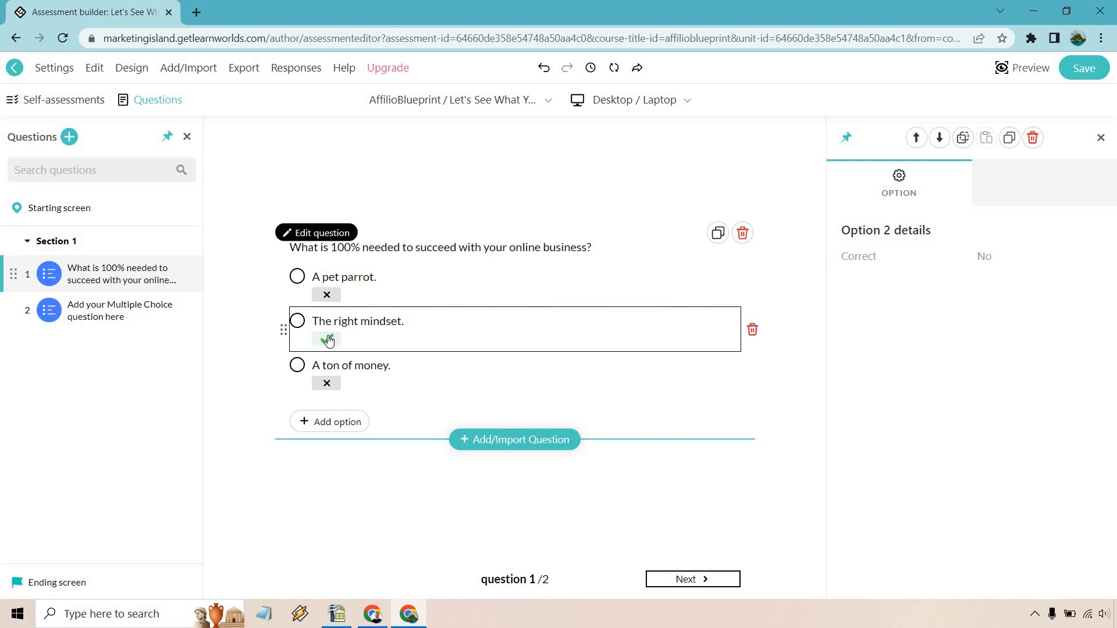
{"action": "left_click", "coordinate": [326, 339]}
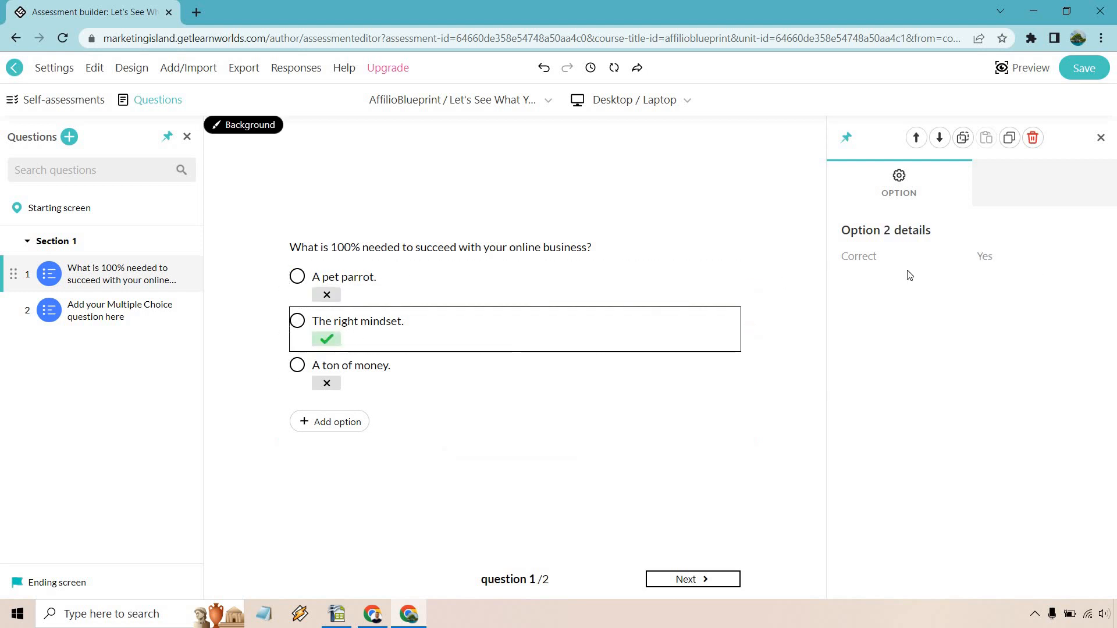
{"action": "mouse_move", "coordinate": [768, 270]}
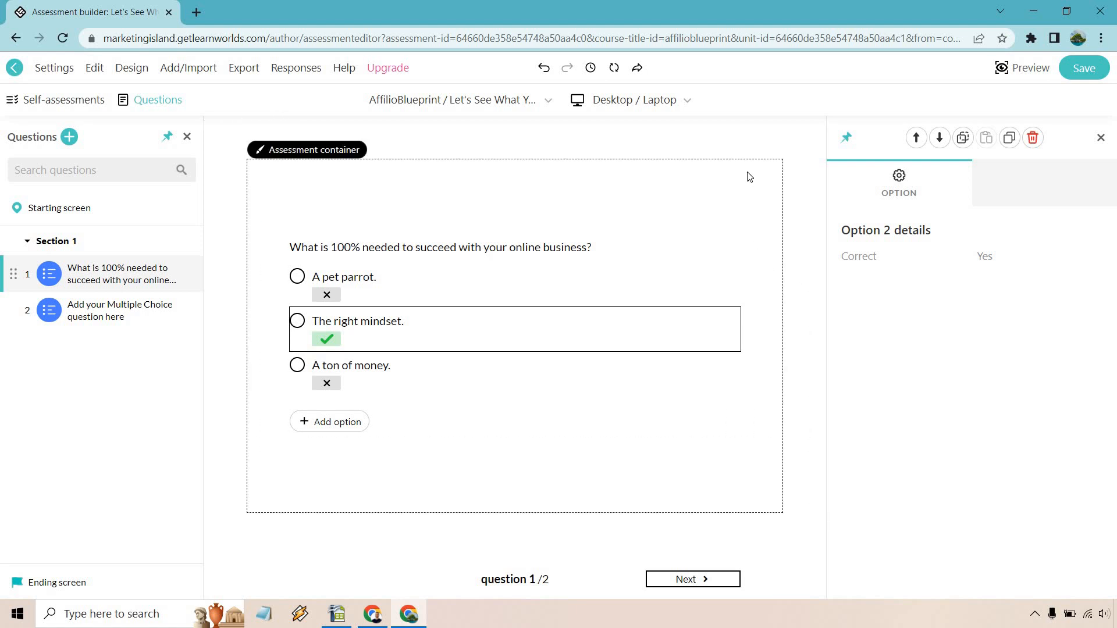
{"action": "mouse_move", "coordinate": [729, 172]}
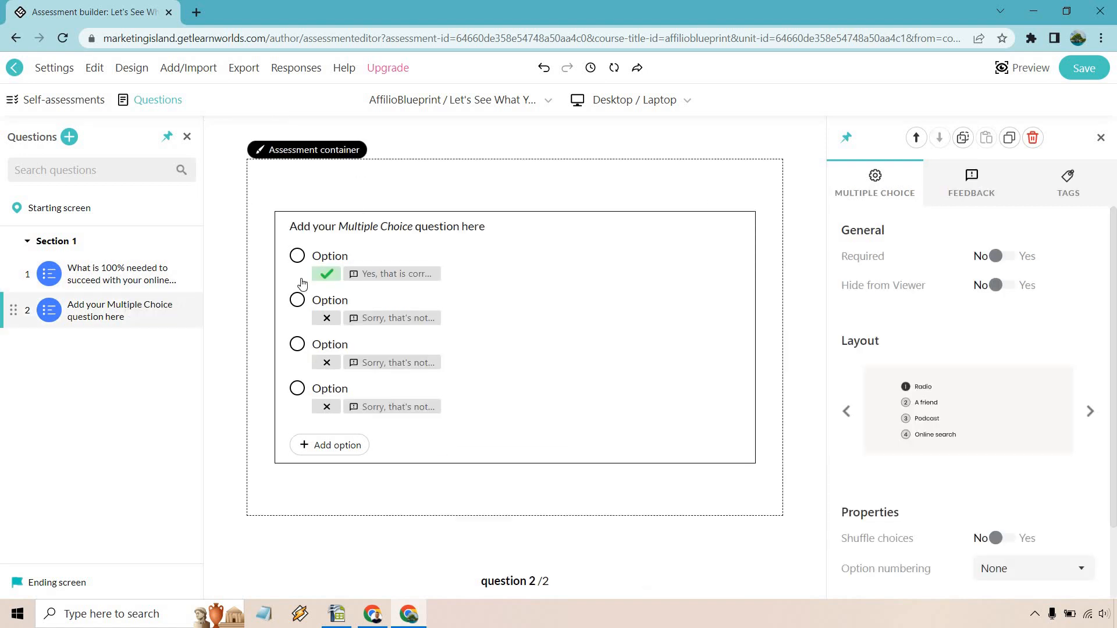
{"action": "left_click", "coordinate": [182, 309]}
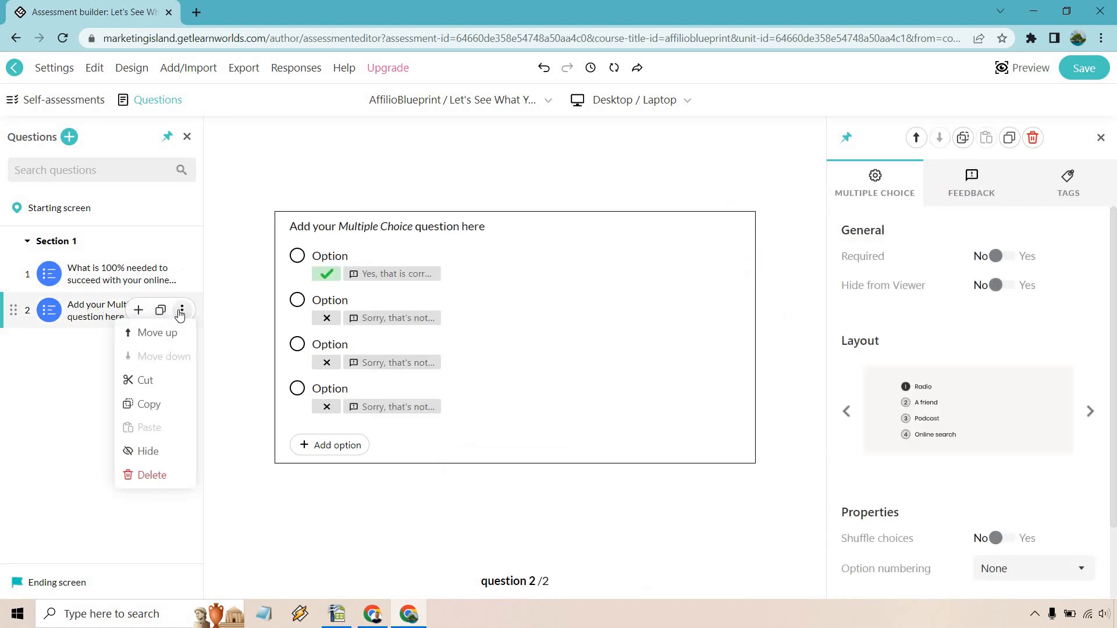
- Delete the blank question 2 and add a Dropdown question in its place
{"action": "left_click", "coordinate": [151, 474]}
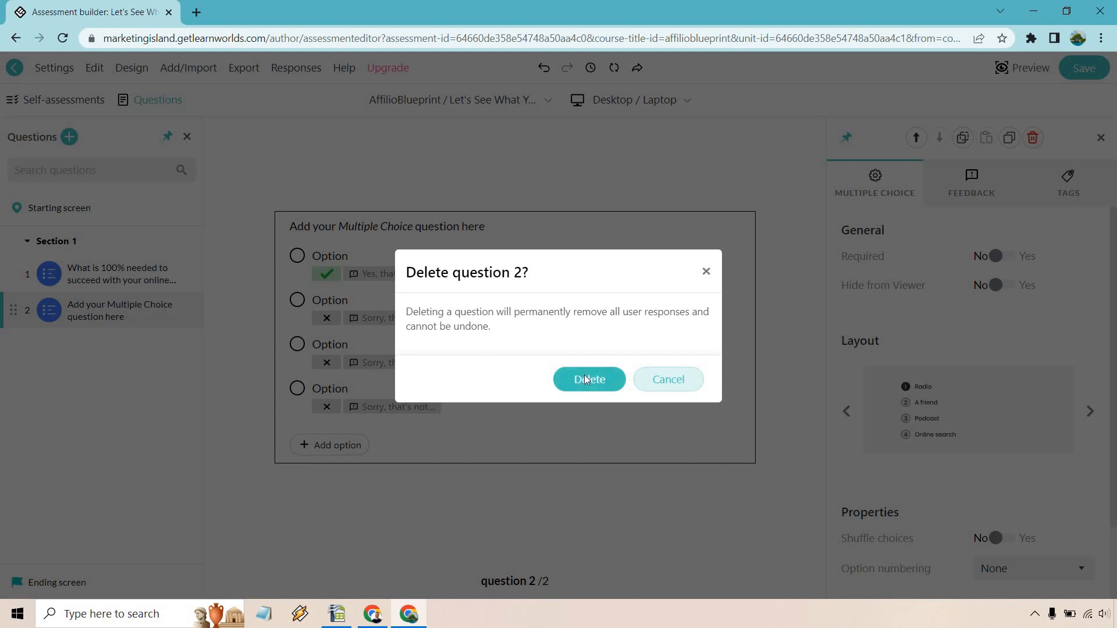
{"action": "left_click", "coordinate": [589, 379]}
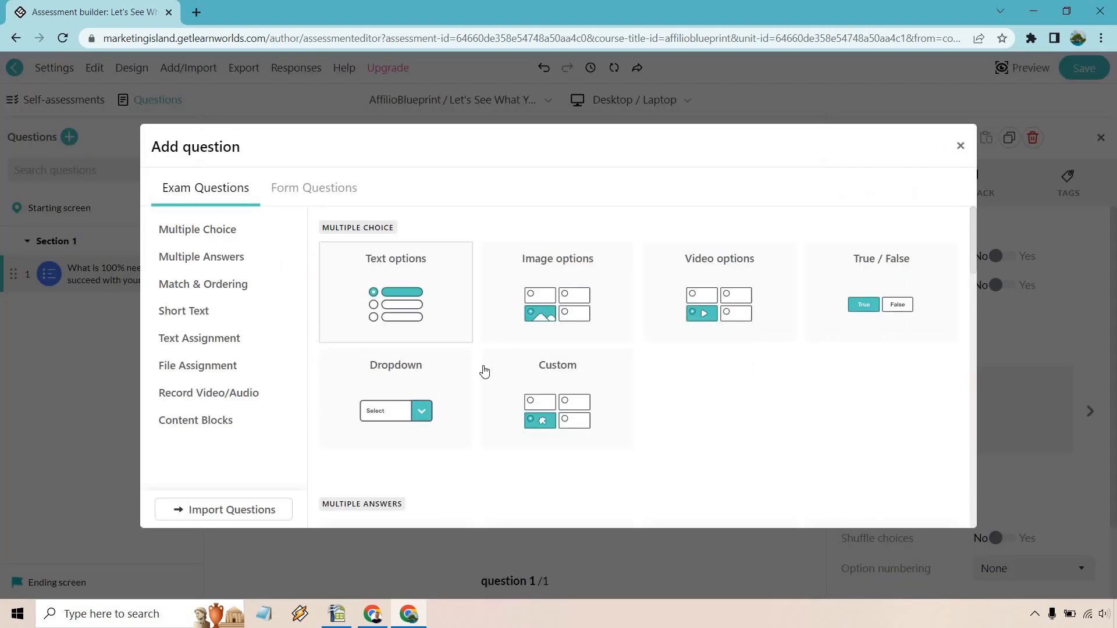
{"action": "left_click", "coordinate": [396, 397]}
{"action": "type", "text": "What is the #1"}
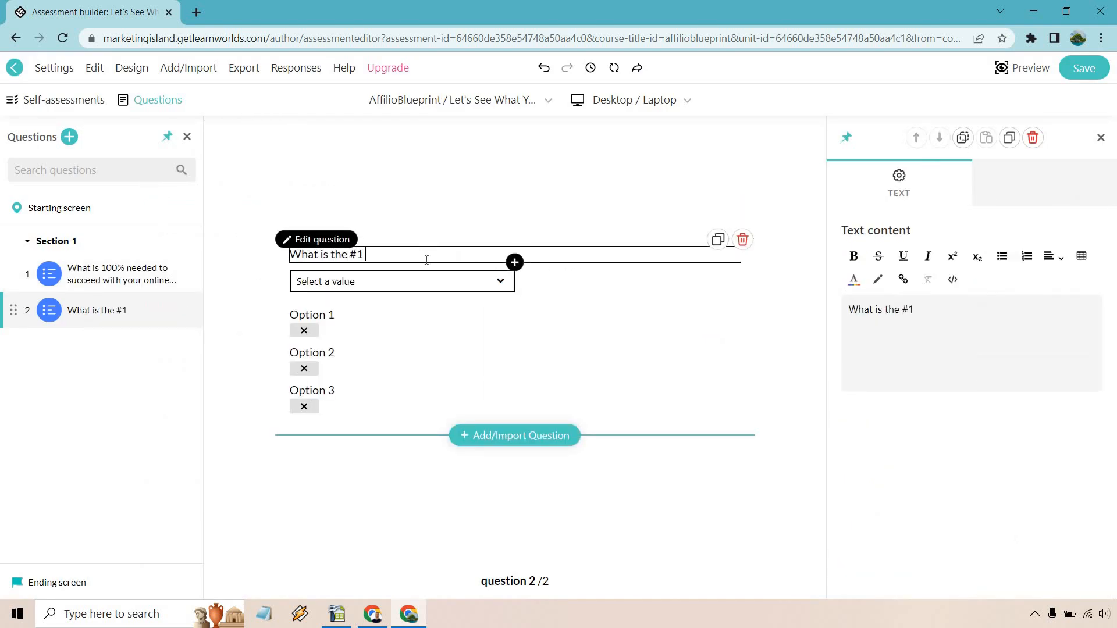
- Ask for the #1 organic traffic source with choices YouTube, Facebook, Instagram
{"action": "type", "text": "organic tra"}
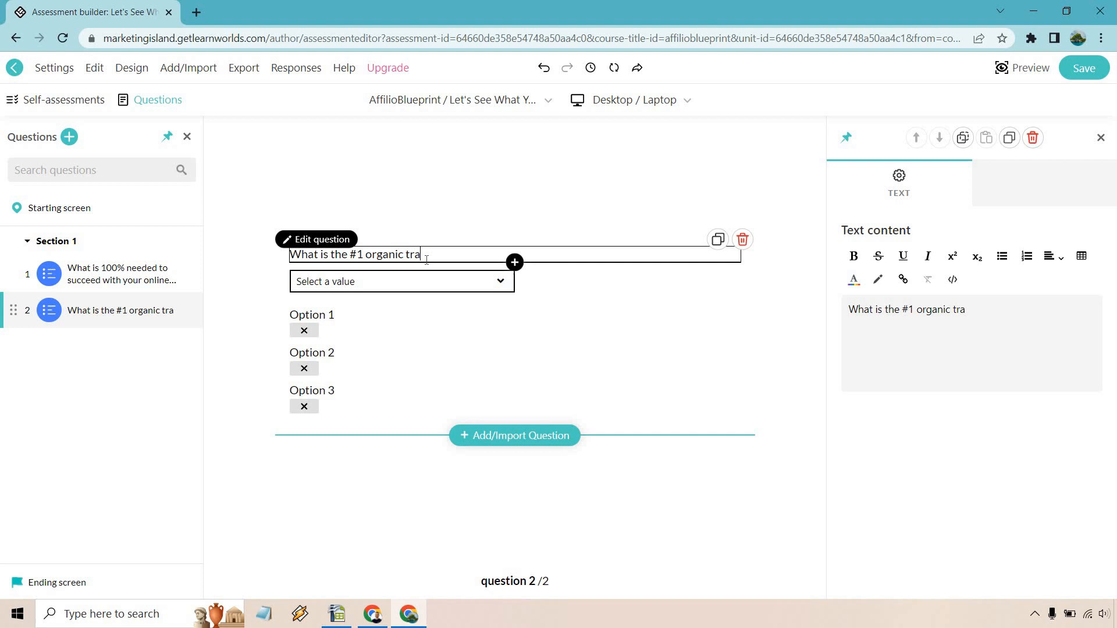
{"action": "type", "text": "ffic source?"}
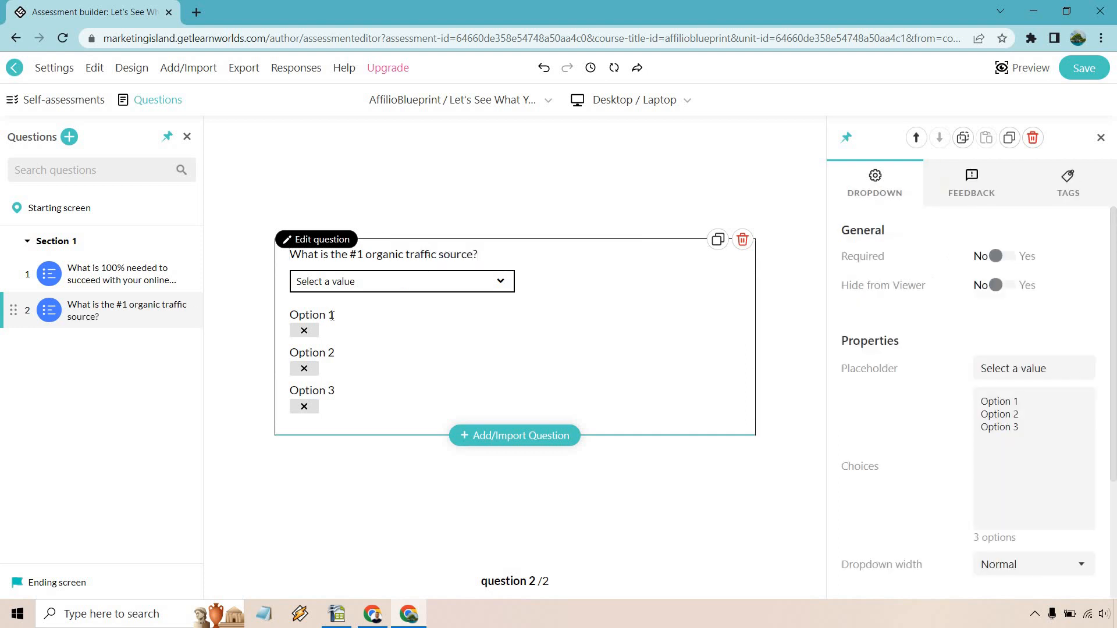
{"action": "left_click", "coordinate": [998, 401]}
{"action": "type", "text": "YouTube"}
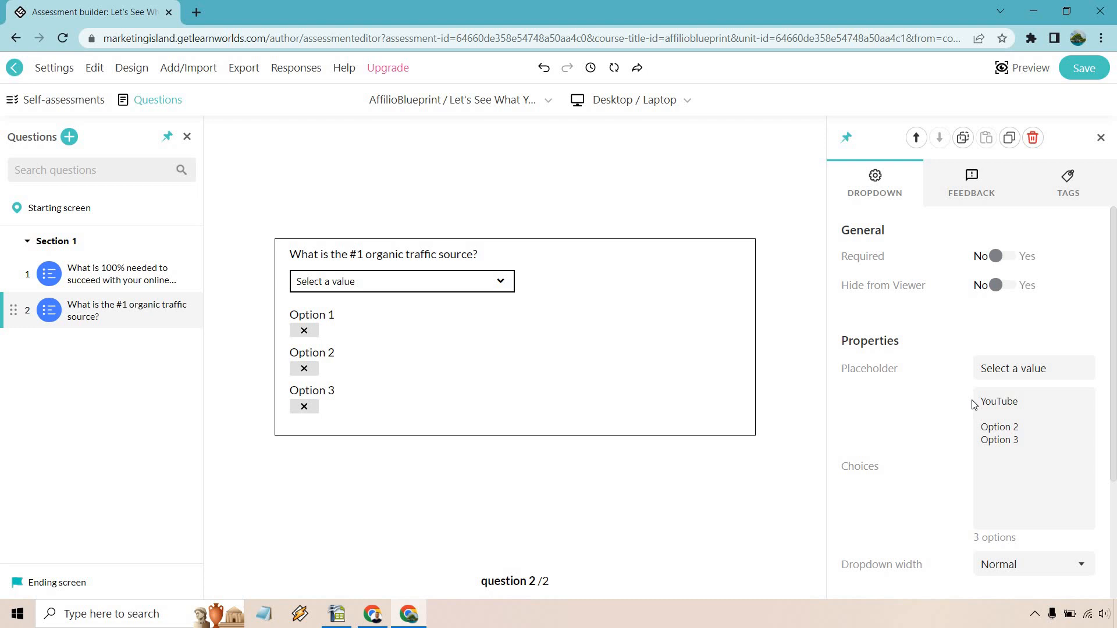
{"action": "type", "text": "Facebook"}
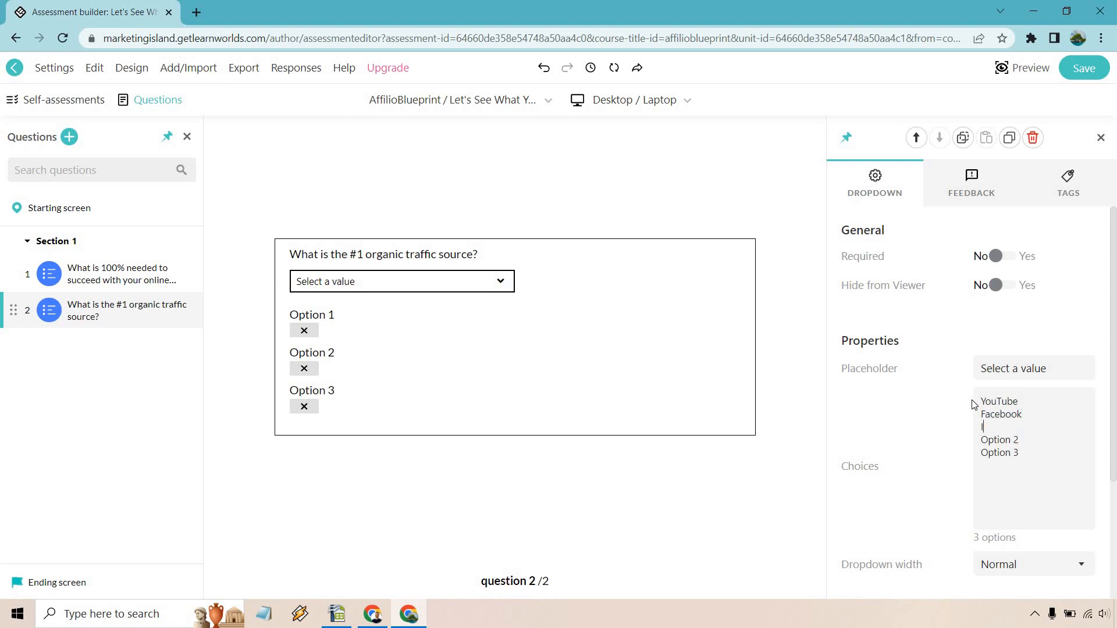
{"action": "type", "text": "Instagram"}
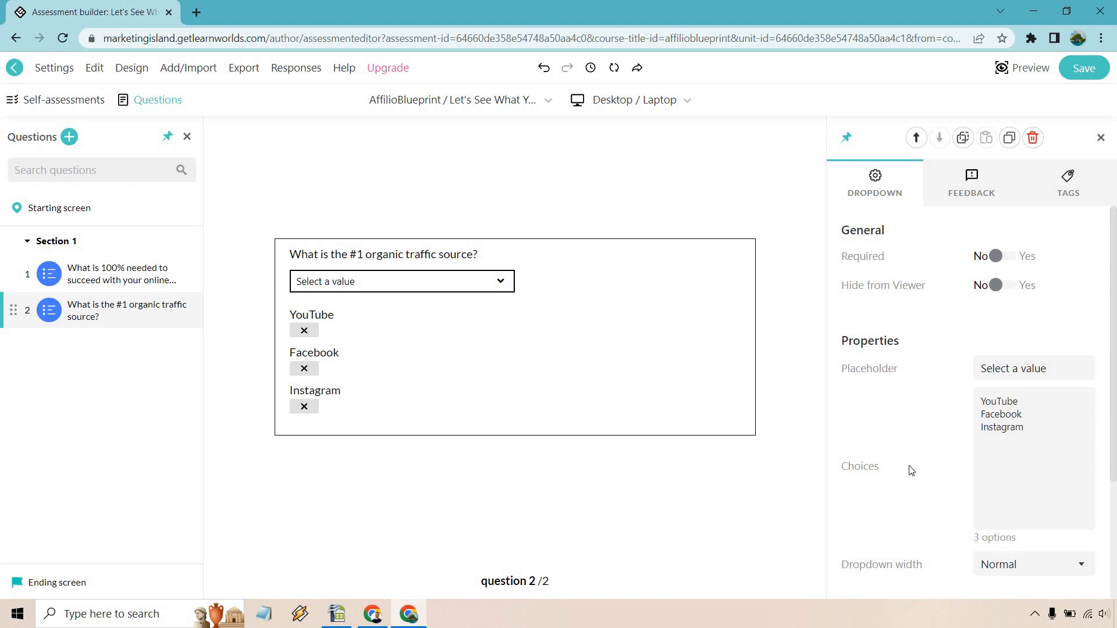
- Make the dropdown question required with YouTube correct and save the assessment
{"action": "left_click", "coordinate": [1005, 256]}
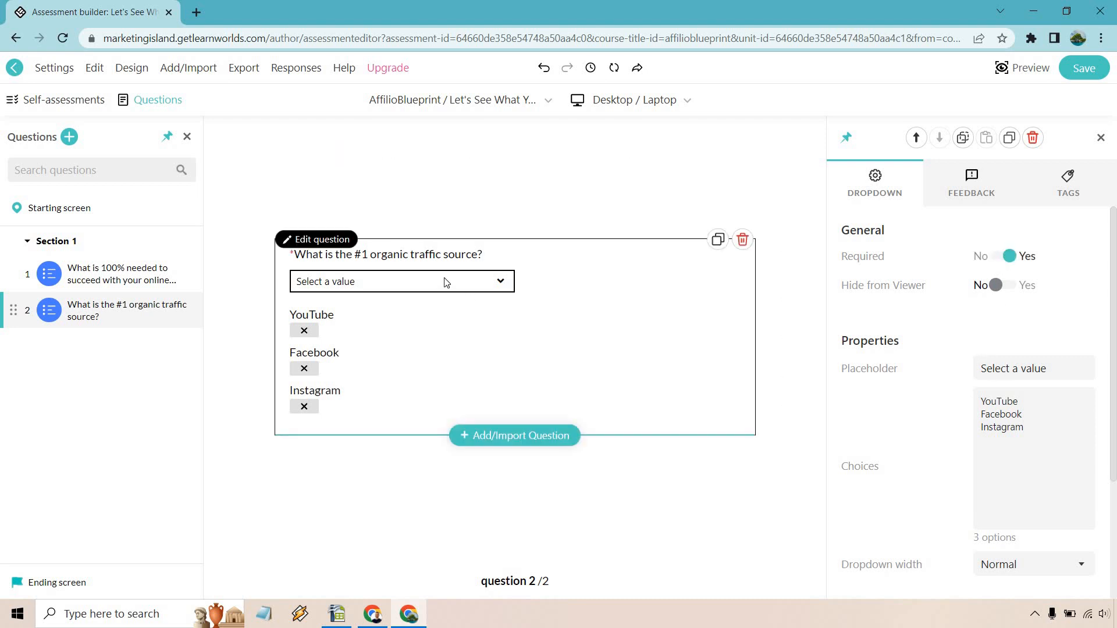
{"action": "left_click", "coordinate": [402, 280]}
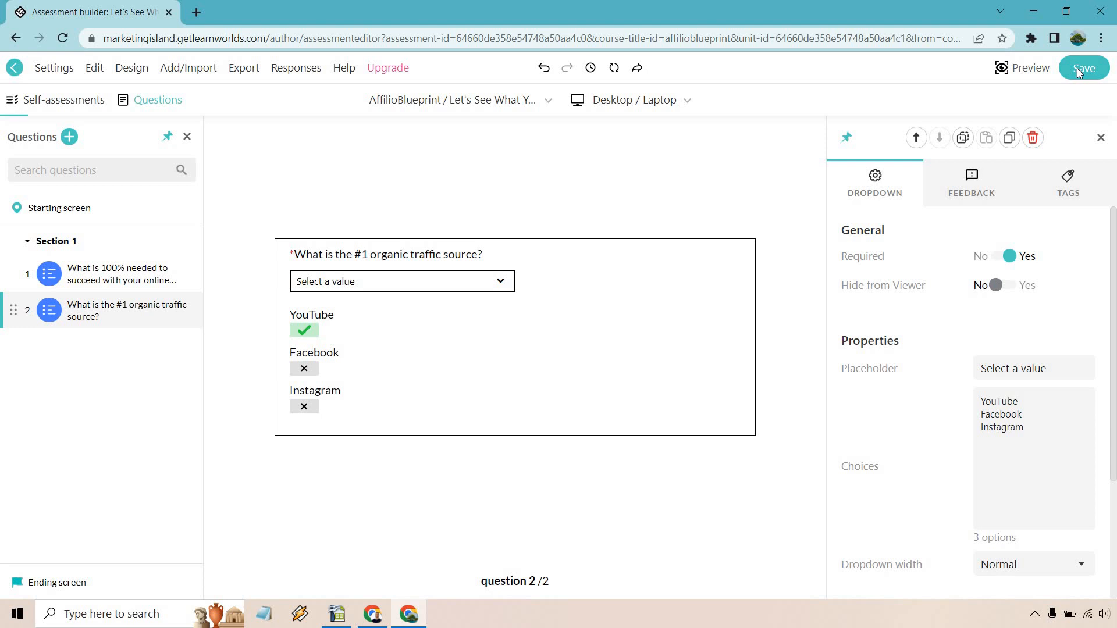
{"action": "left_click", "coordinate": [1082, 68]}
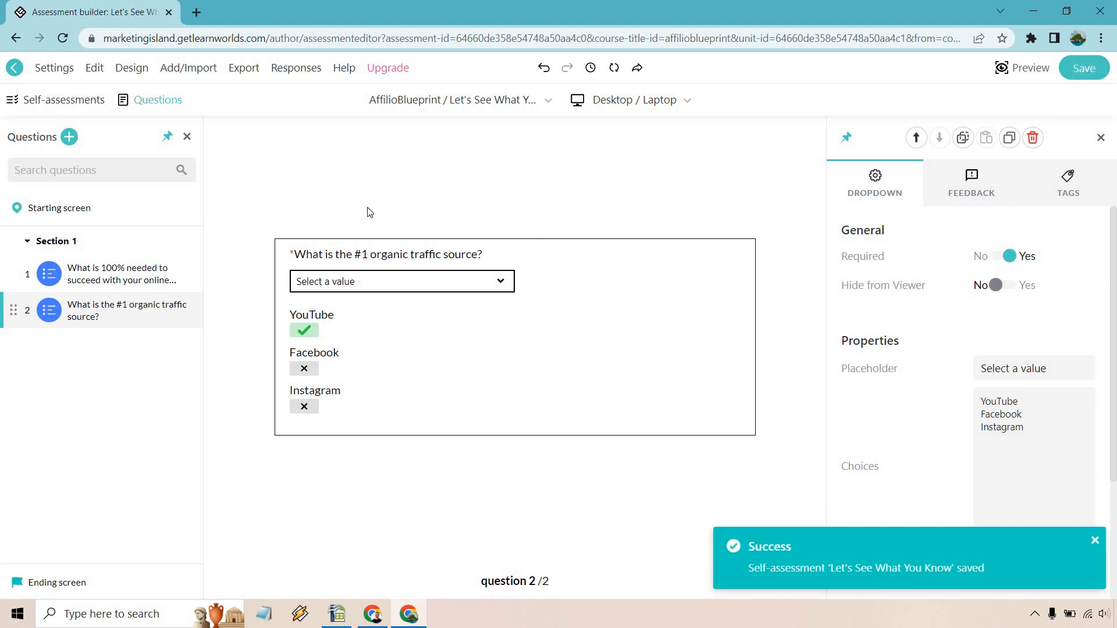
- Add a True/False question stating 'You need 100 certificates in order to become a successful online business.'
{"action": "left_click", "coordinate": [69, 137]}
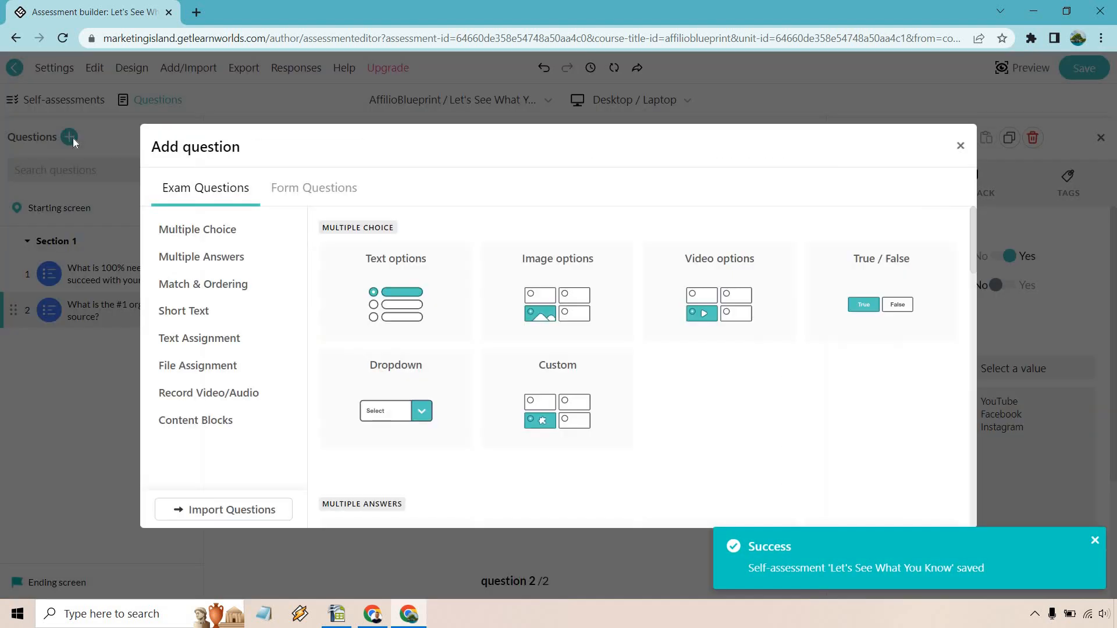
{"action": "mouse_move", "coordinate": [740, 342]}
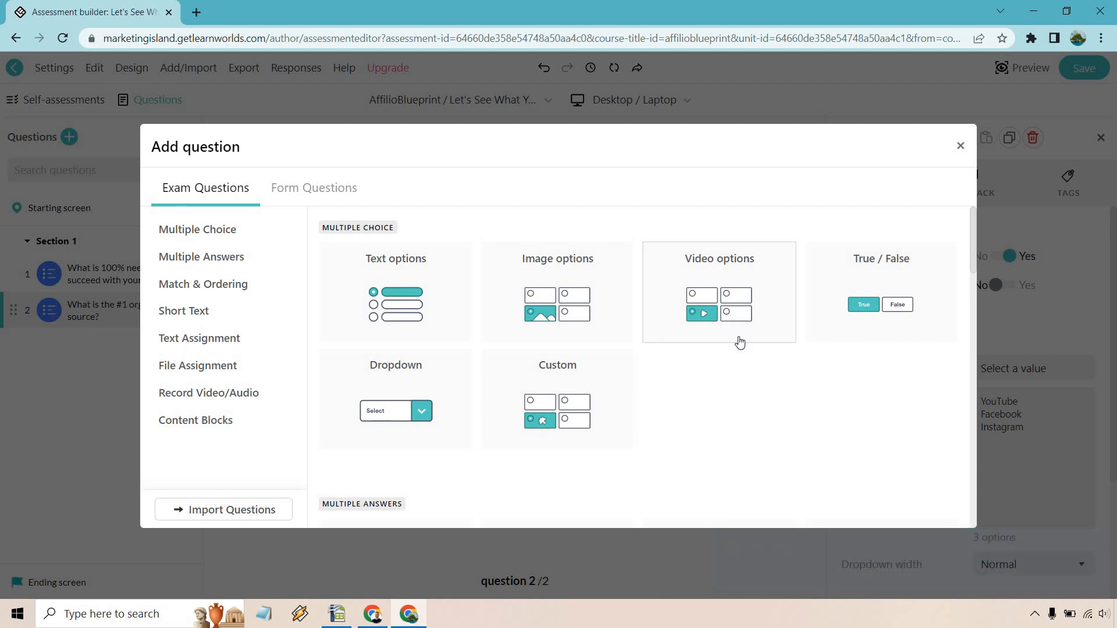
{"action": "left_click", "coordinate": [881, 292]}
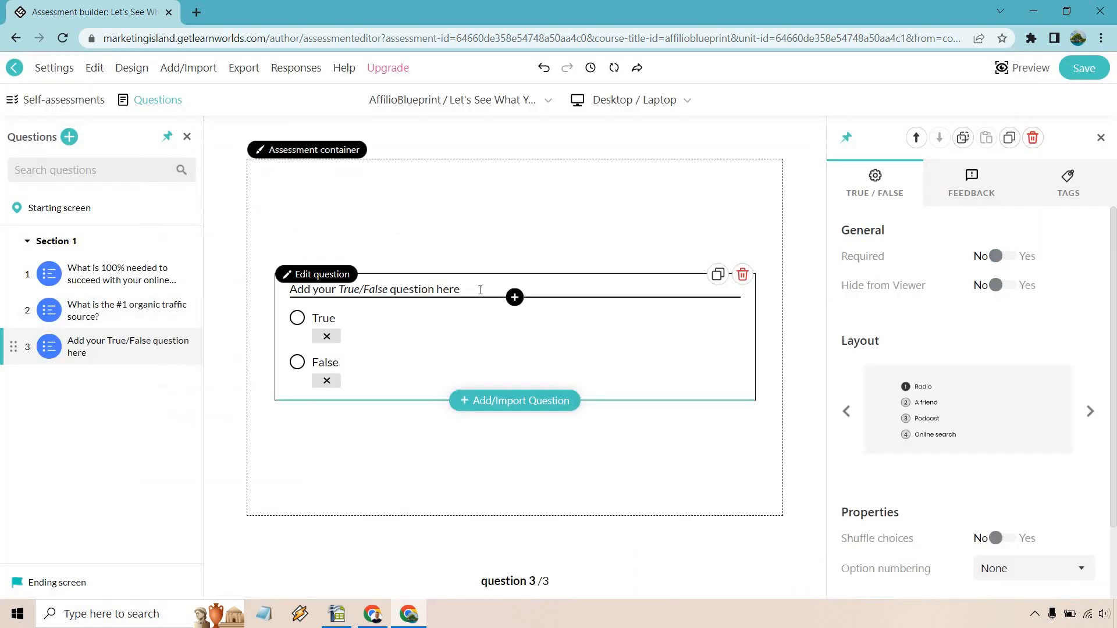
{"action": "type", "text": "You need 100 certificates in order to become a successful online business."}
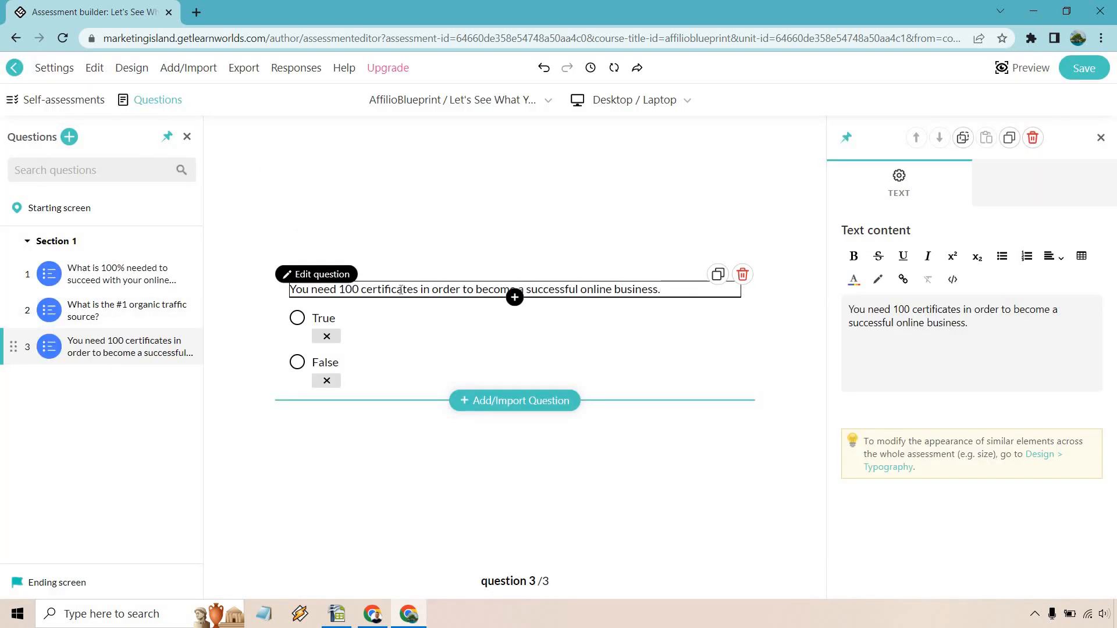
- Mark False as the correct answer and save the assessment
{"action": "left_click", "coordinate": [325, 380]}
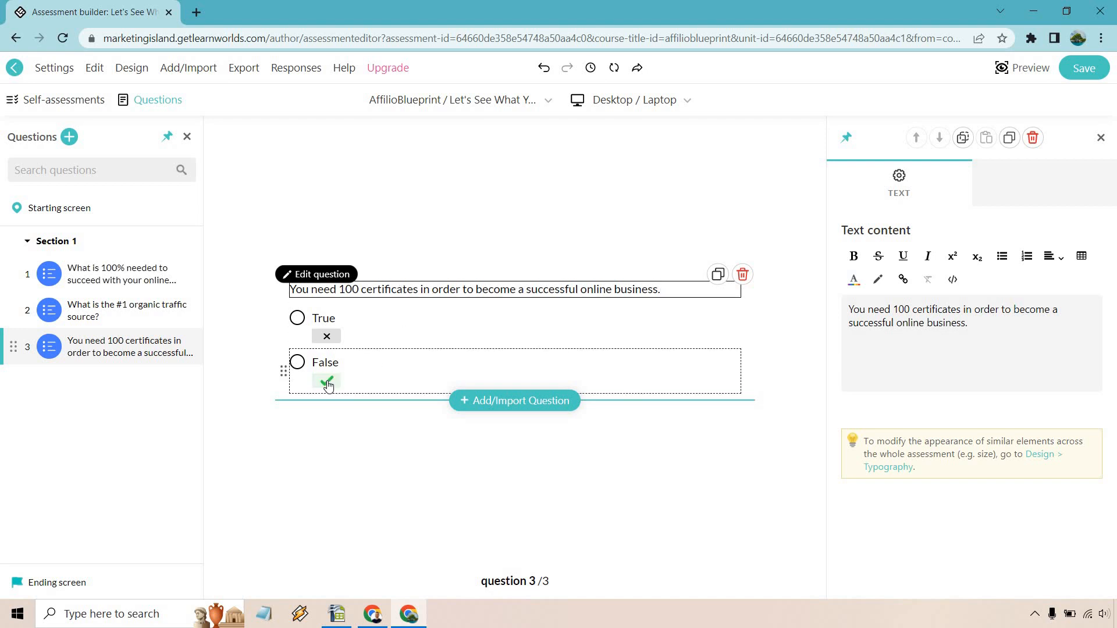
{"action": "left_click", "coordinate": [325, 381]}
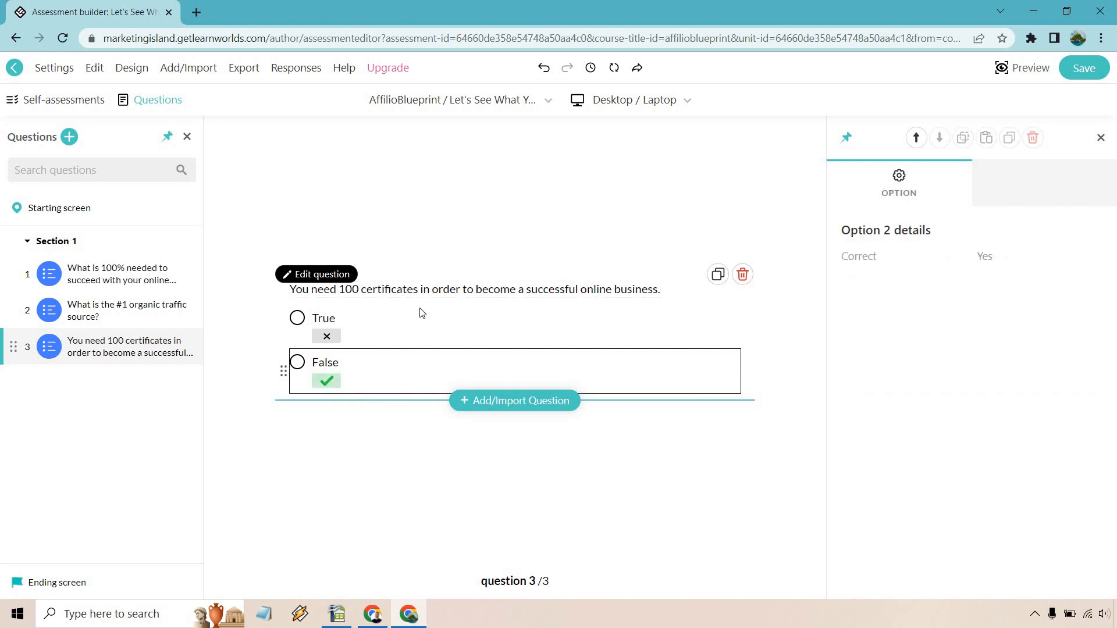
{"action": "left_click", "coordinate": [474, 289]}
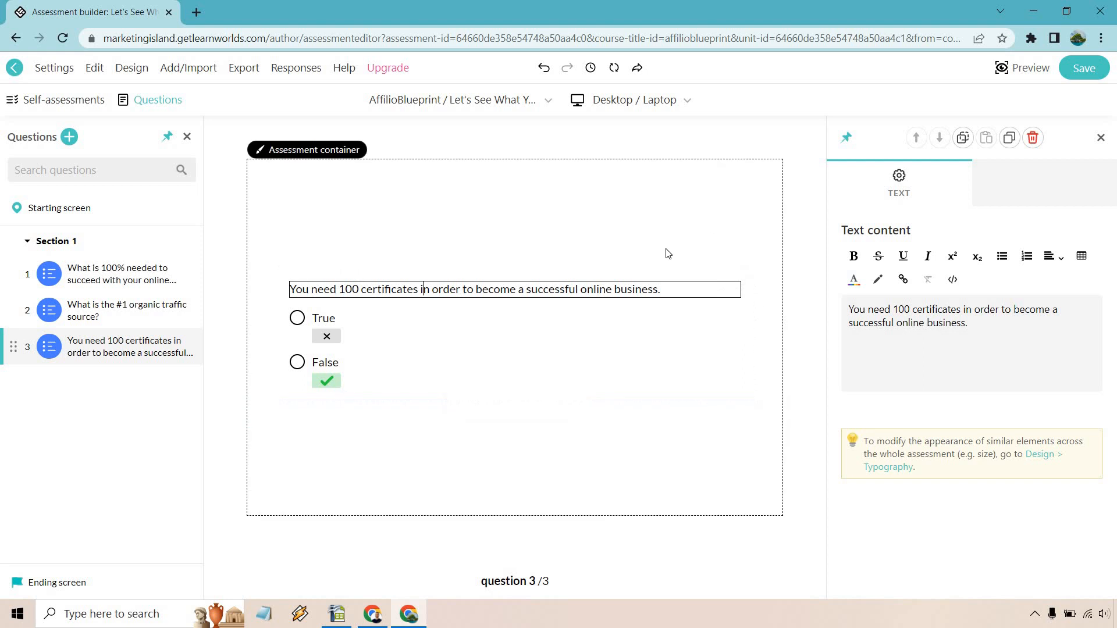
{"action": "left_click", "coordinate": [325, 362]}
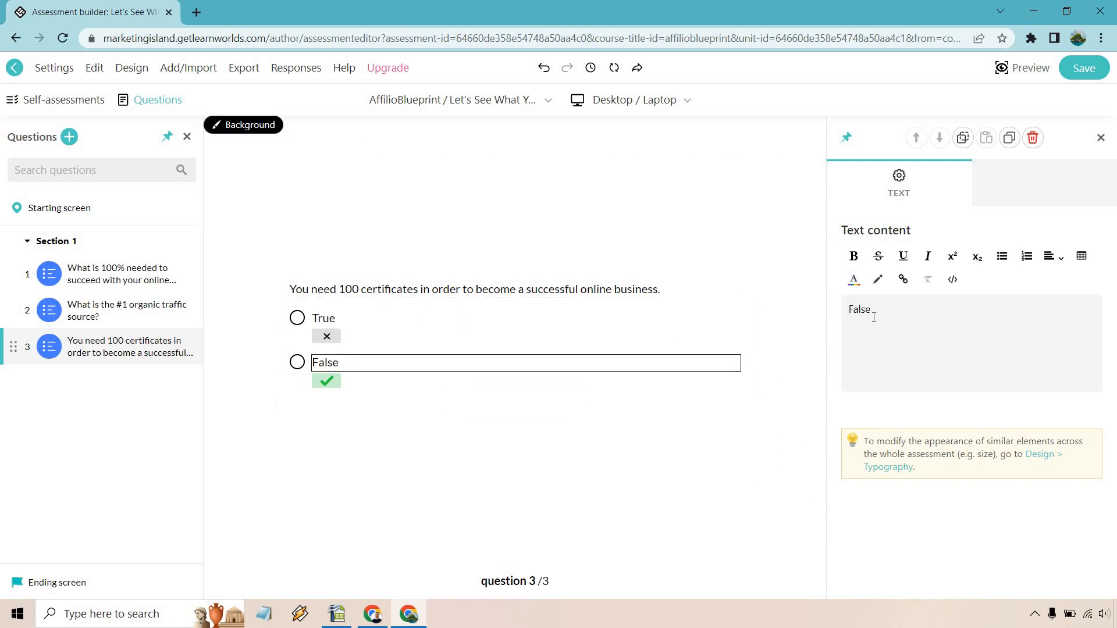
{"action": "left_click", "coordinate": [1100, 137]}
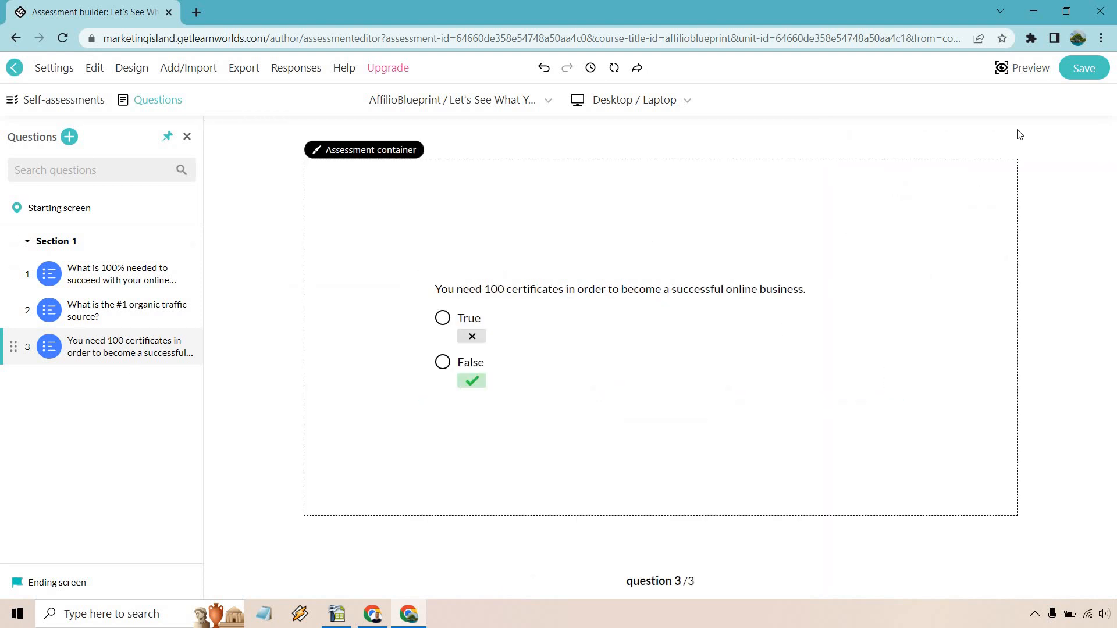
{"action": "left_click", "coordinate": [1083, 68]}
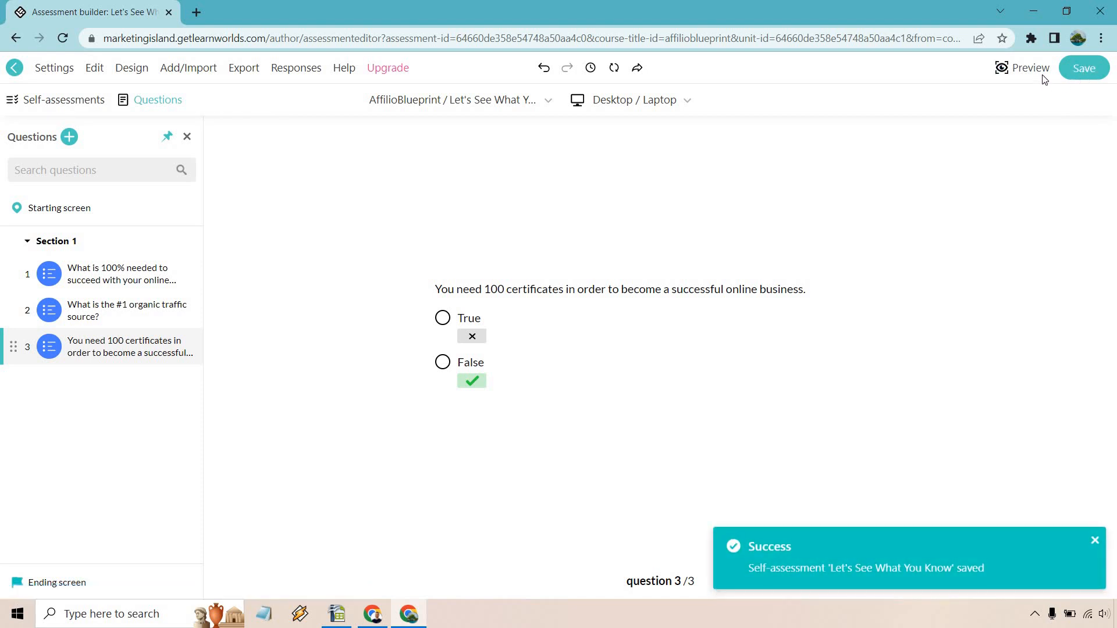
- Preview the quiz as a learner and answer question 1 with The right mindset
{"action": "left_click", "coordinate": [1027, 67]}
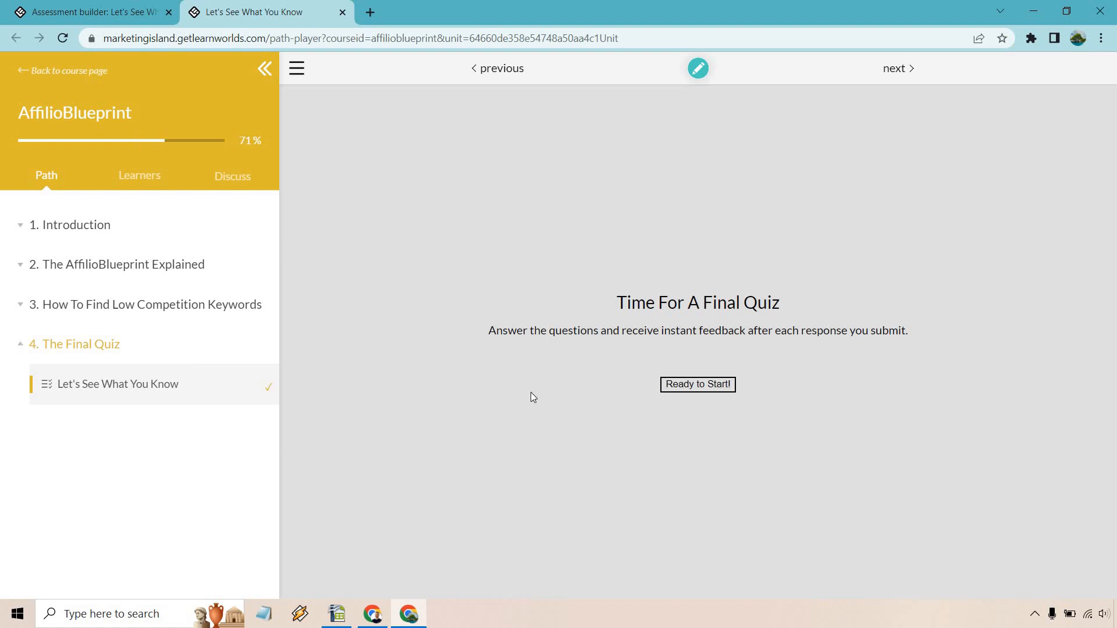
{"action": "mouse_move", "coordinate": [975, 316]}
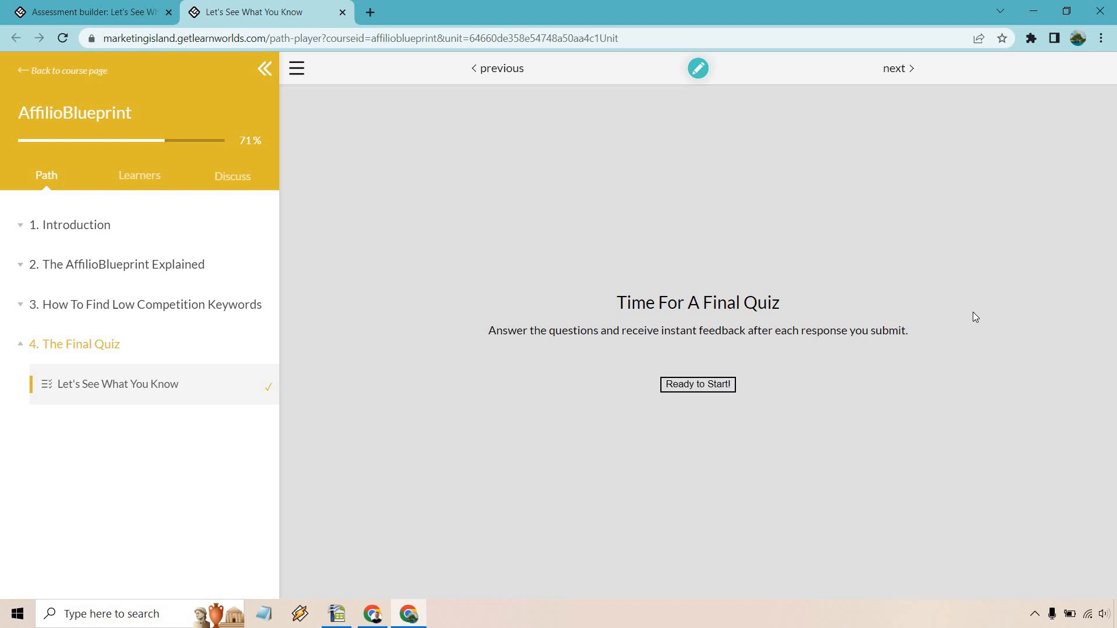
{"action": "mouse_move", "coordinate": [773, 388]}
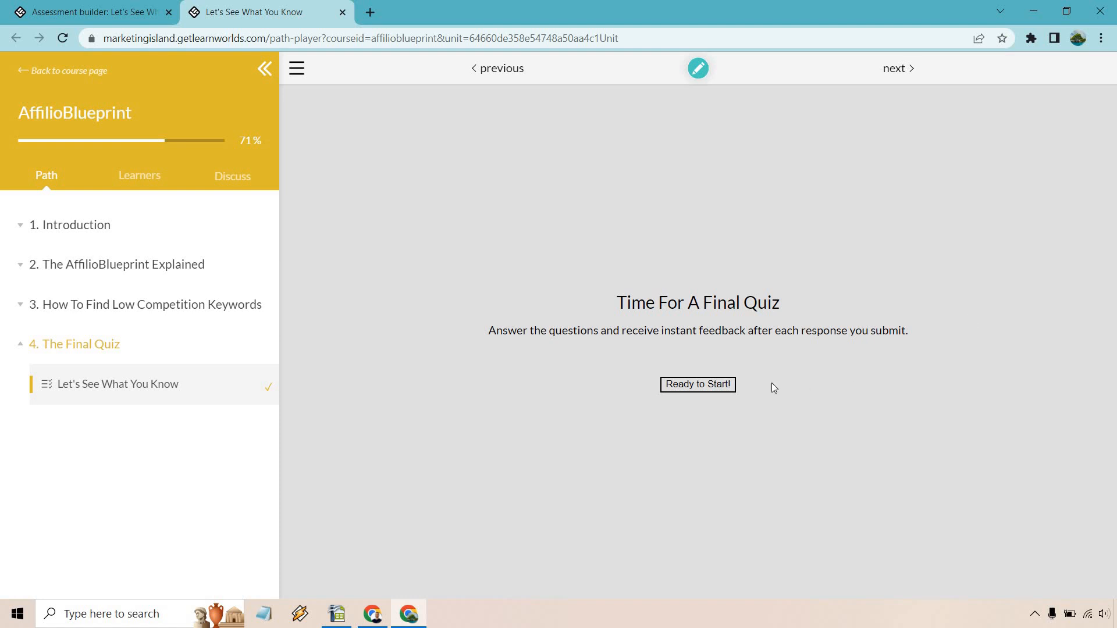
{"action": "left_click", "coordinate": [697, 386]}
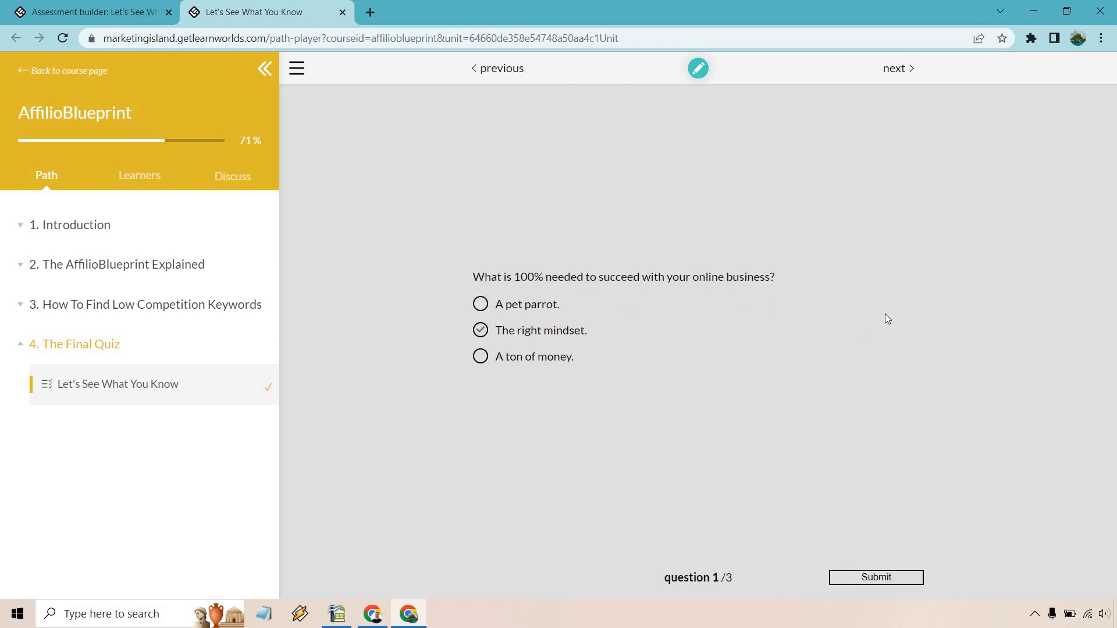
{"action": "left_click", "coordinate": [481, 329]}
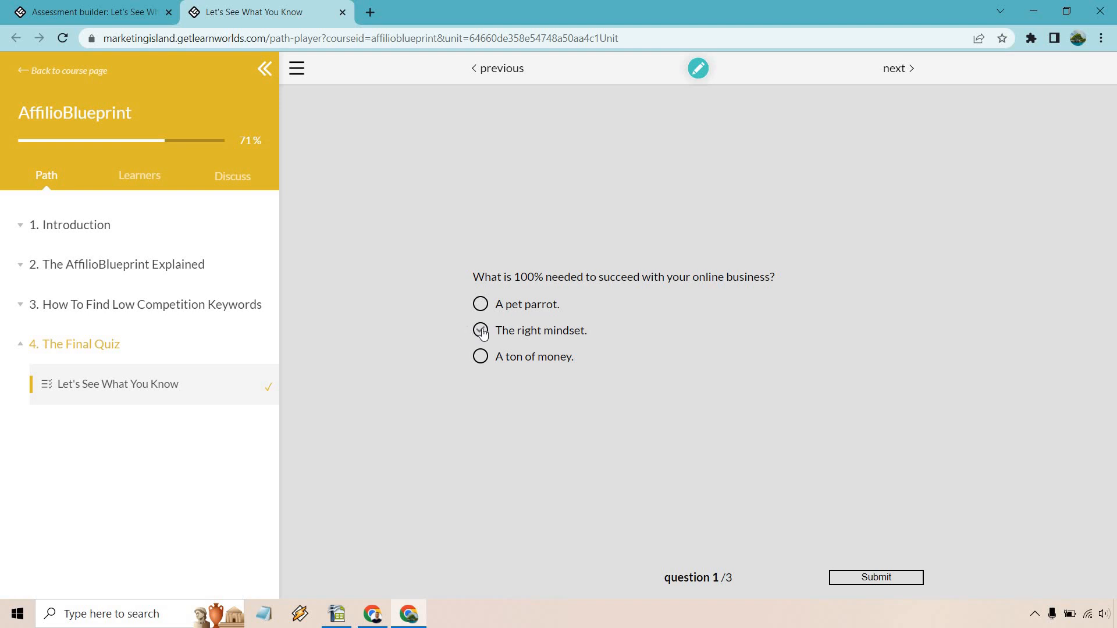
{"action": "left_click", "coordinate": [875, 577]}
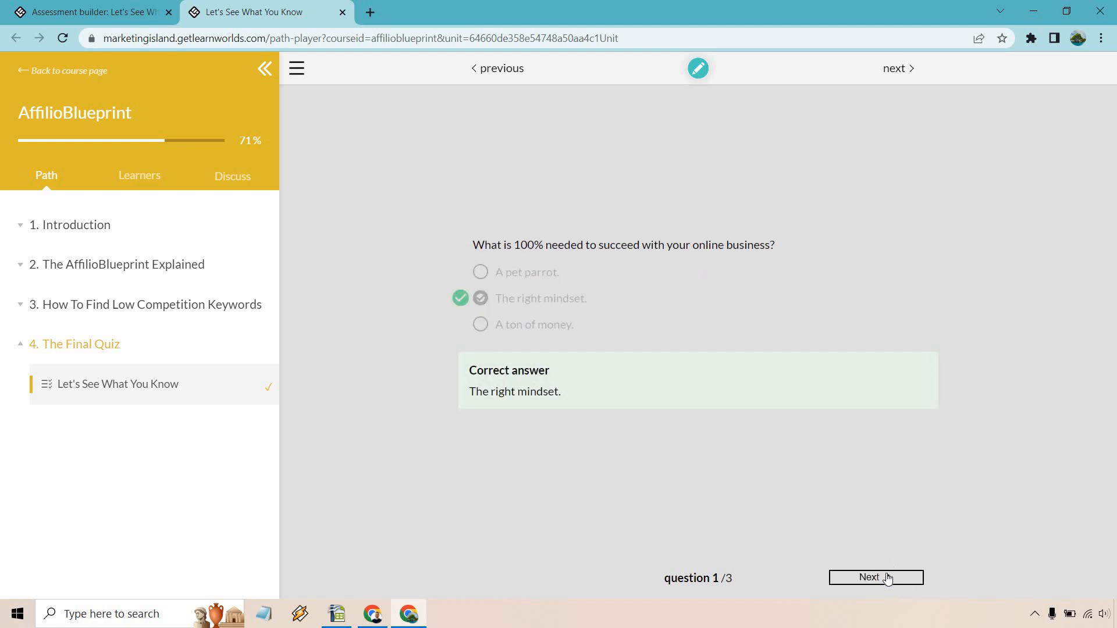
{"action": "left_click", "coordinate": [875, 577]}
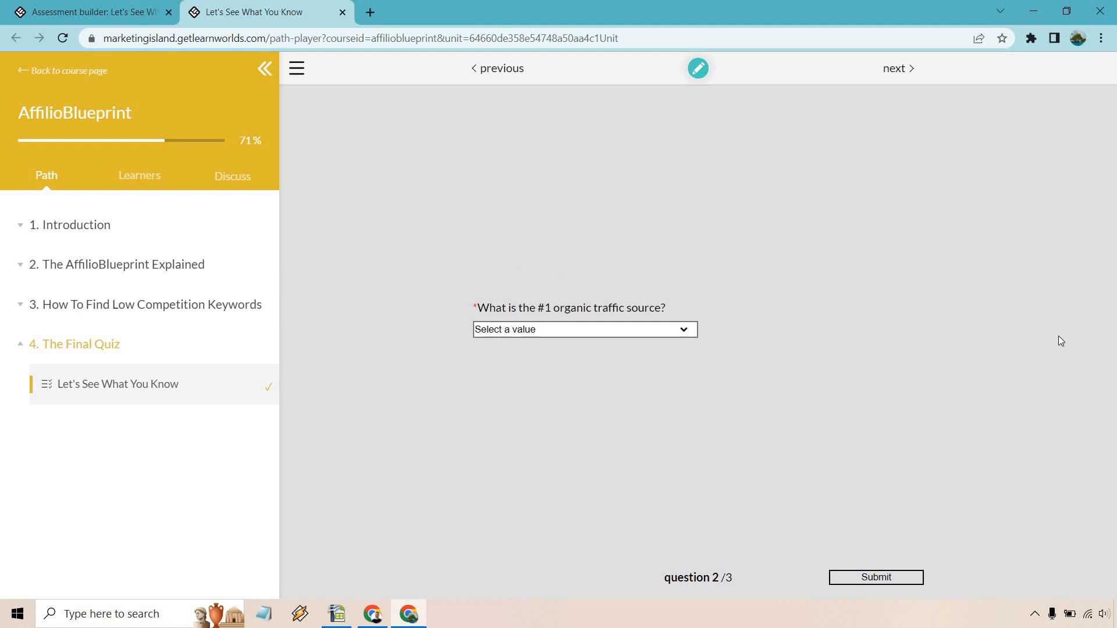
- Answer YouTube and True for the remaining questions and finish on the 2/3 feedback screen
{"action": "left_click", "coordinate": [584, 329]}
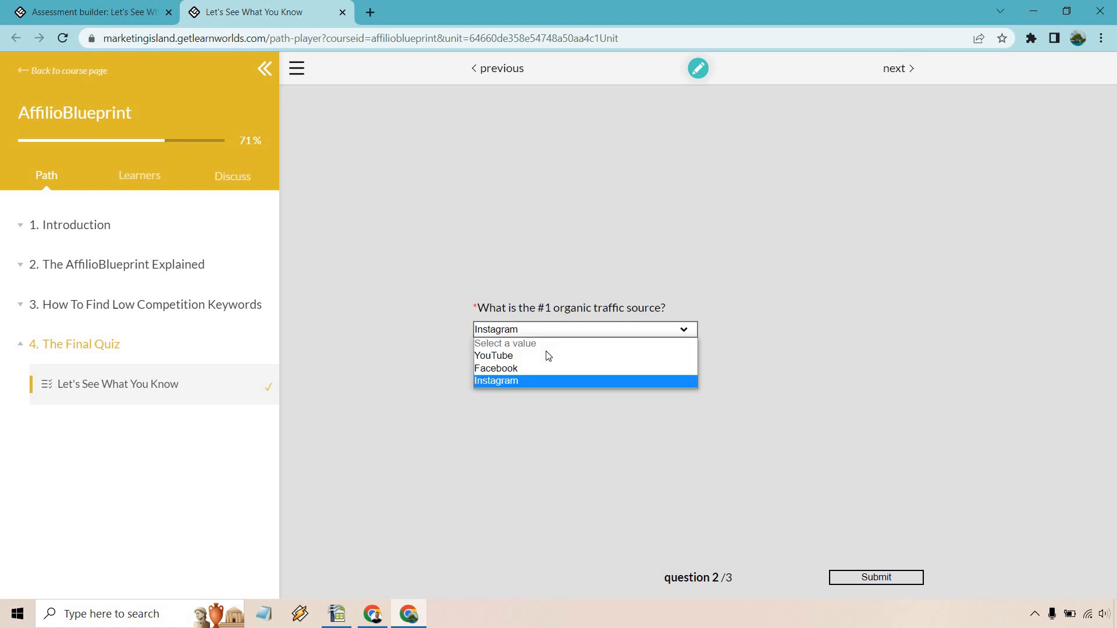
{"action": "left_click", "coordinate": [493, 356]}
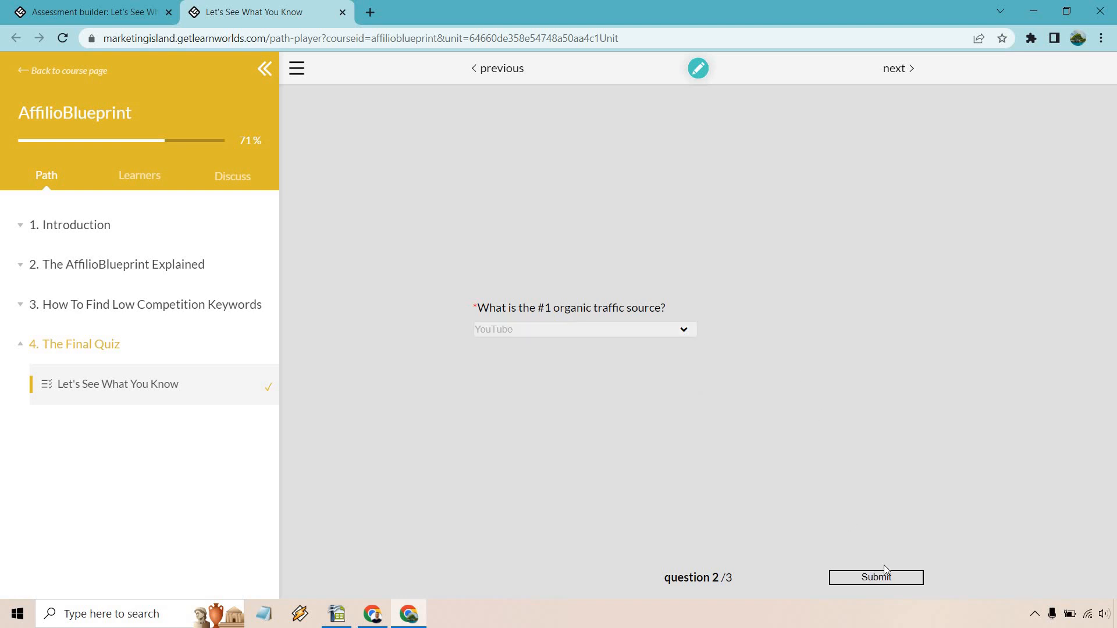
{"action": "left_click", "coordinate": [875, 577]}
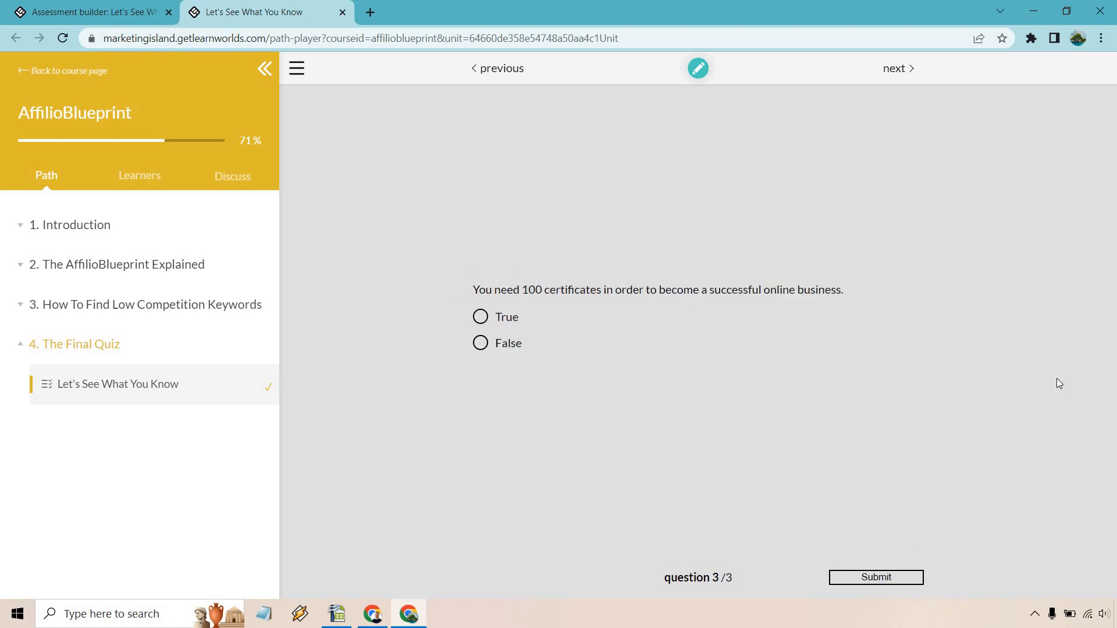
{"action": "mouse_move", "coordinate": [1043, 369]}
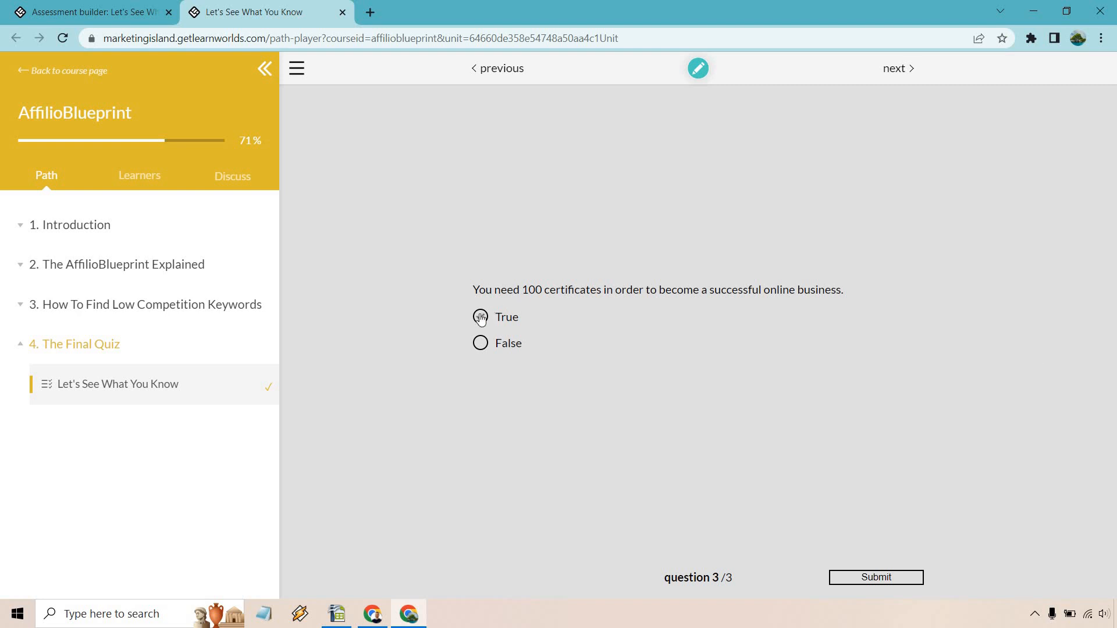
{"action": "left_click", "coordinate": [875, 577]}
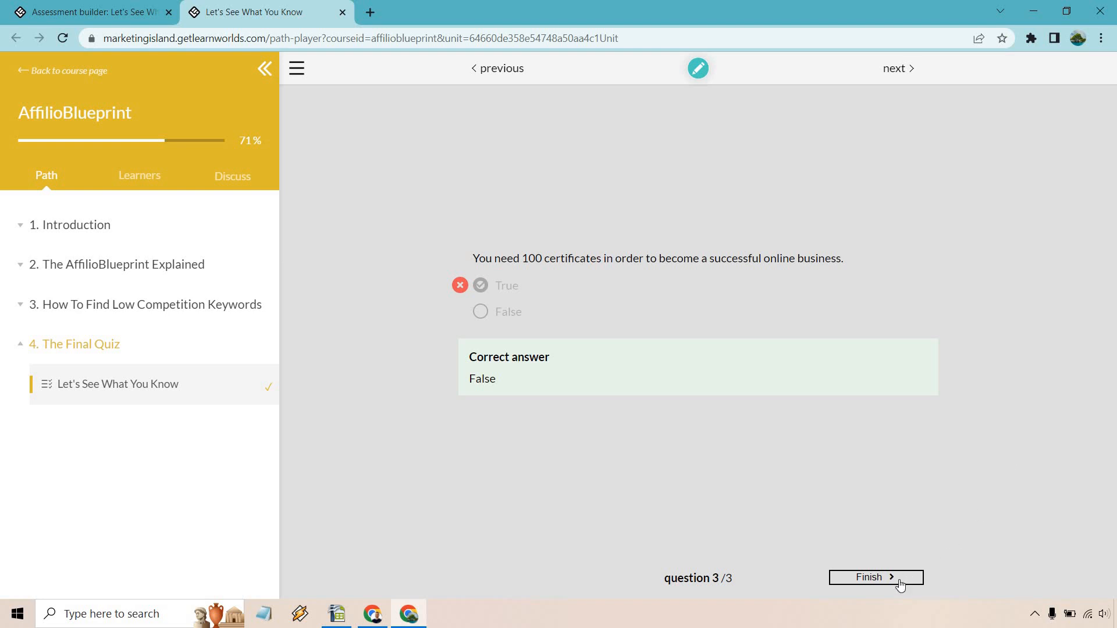
{"action": "left_click", "coordinate": [875, 577]}
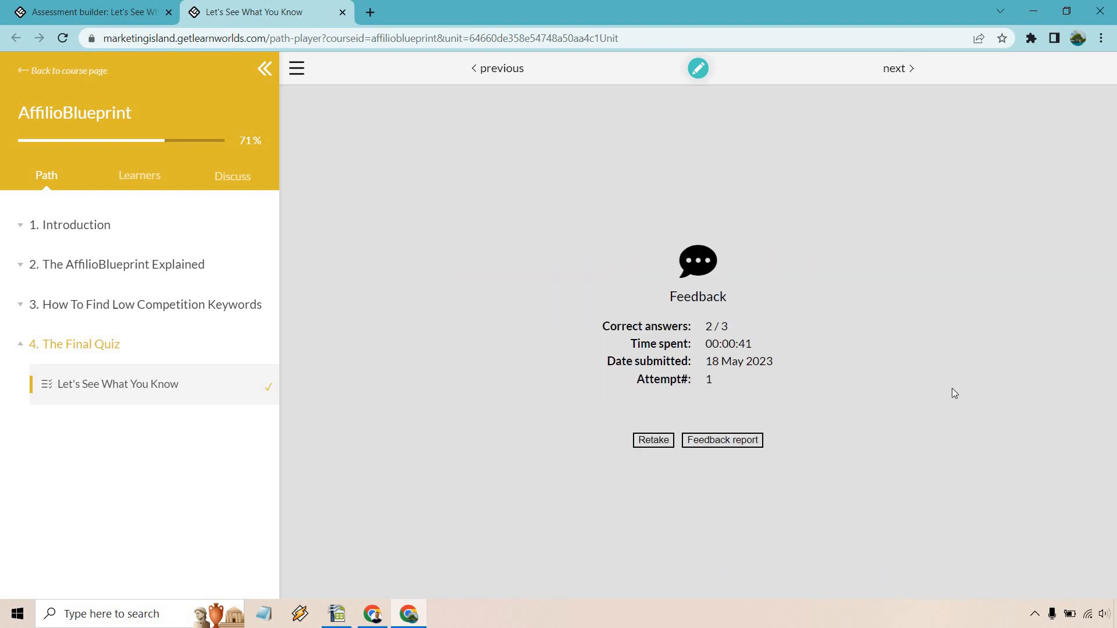
{"action": "mouse_move", "coordinate": [768, 304]}
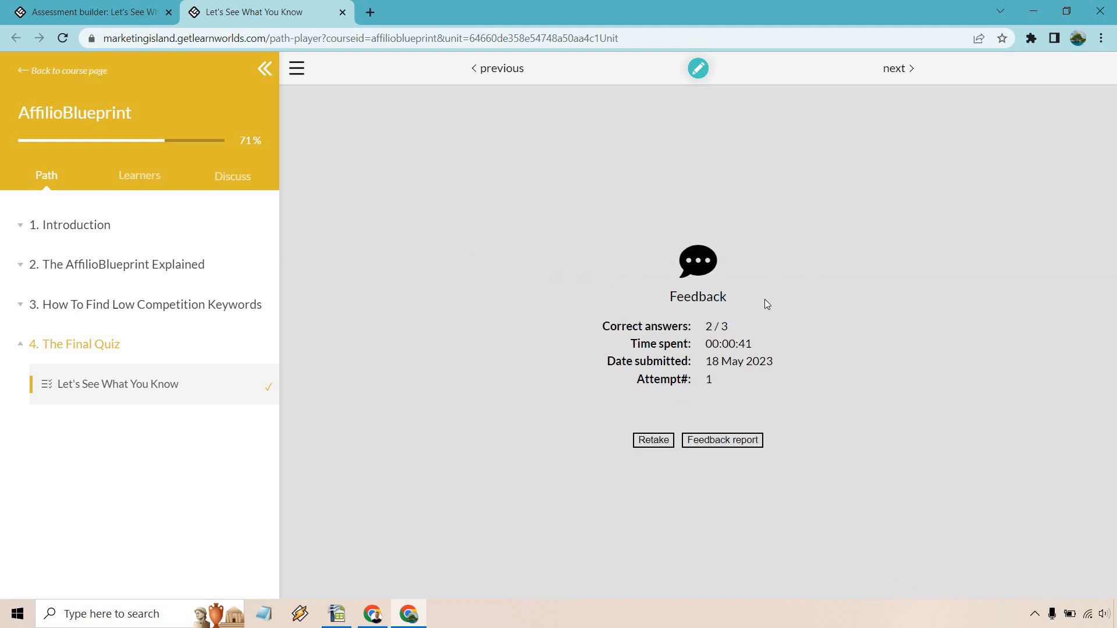
{"action": "mouse_move", "coordinate": [793, 289]}
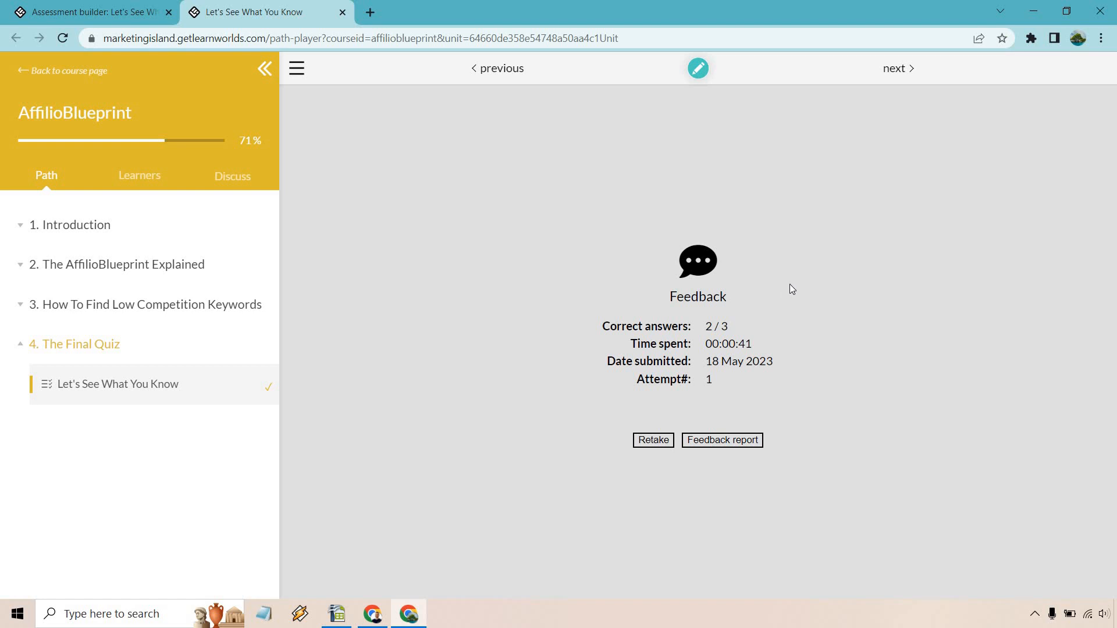
{"action": "mouse_move", "coordinate": [653, 440]}
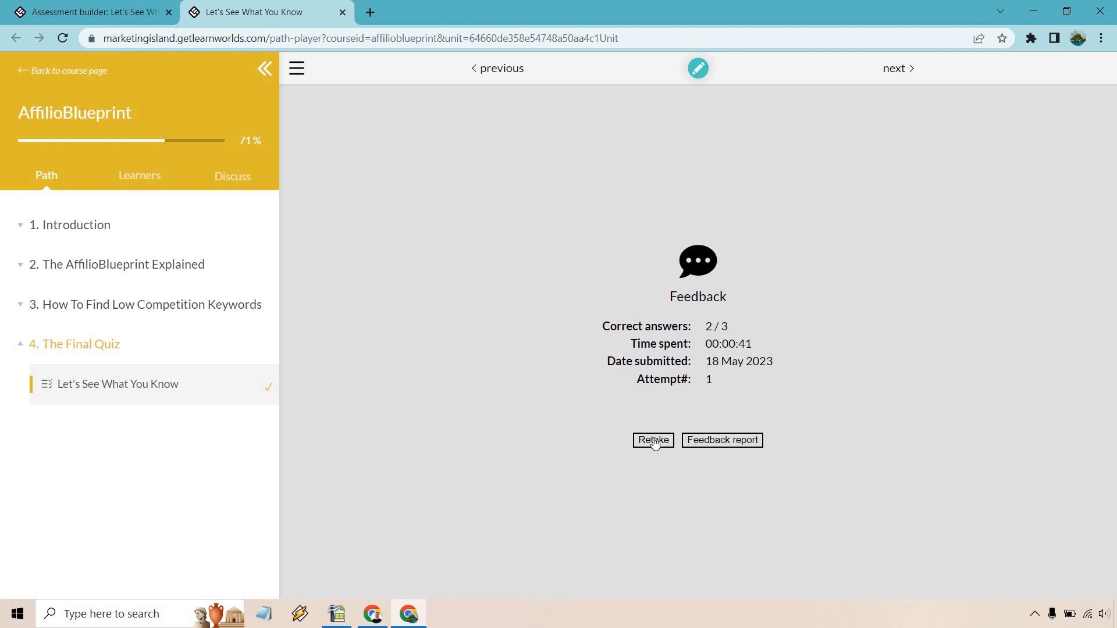
- Retake the quiz, returning to the 'Time For A Final Quiz' start screen
{"action": "left_click", "coordinate": [653, 440]}
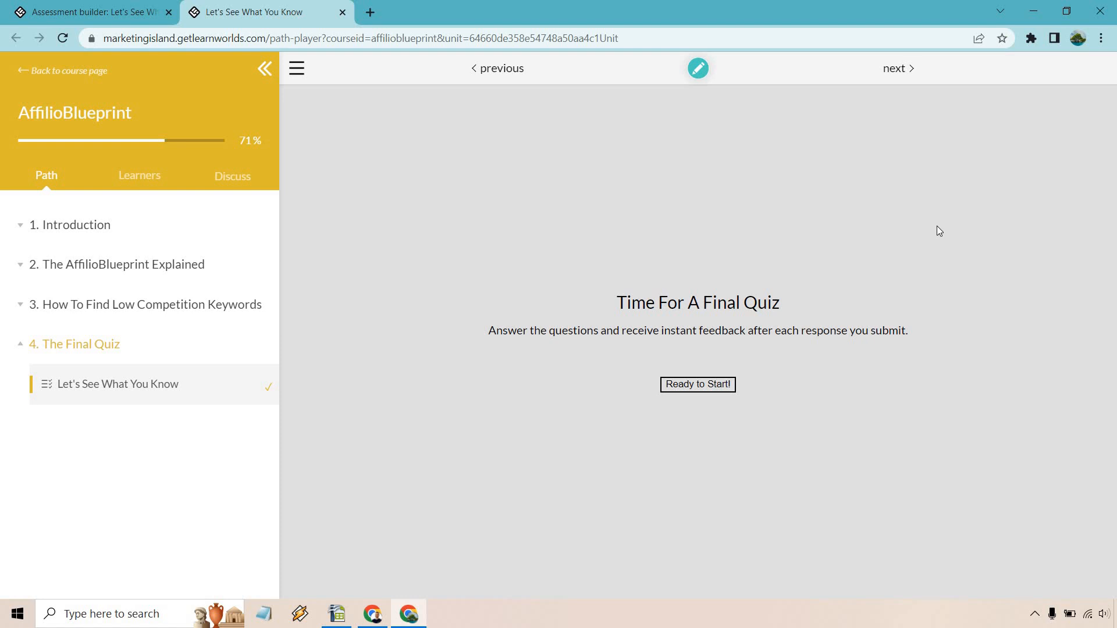